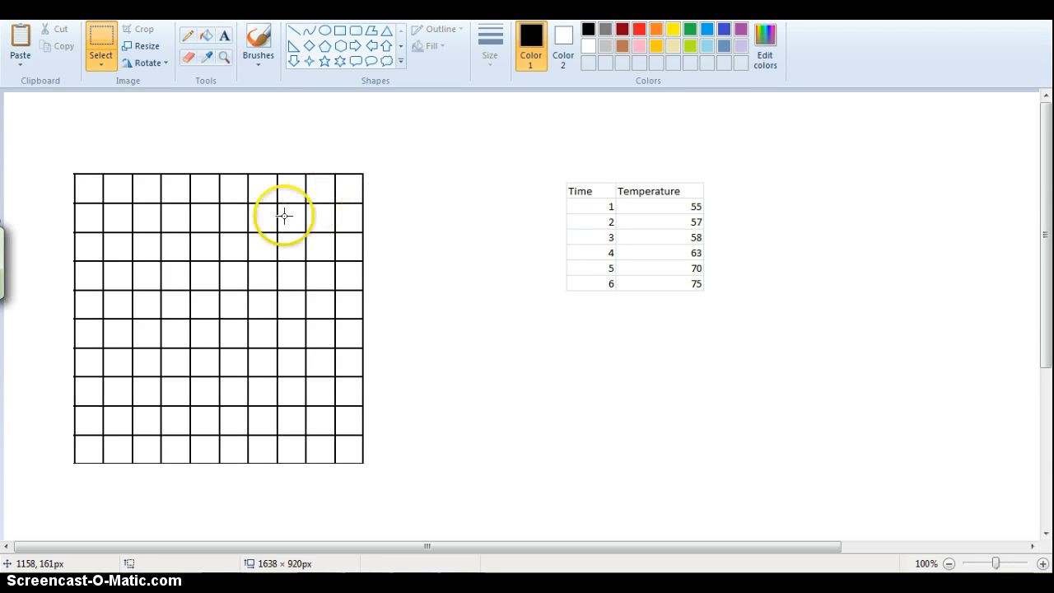
mouse_move(235, 312)
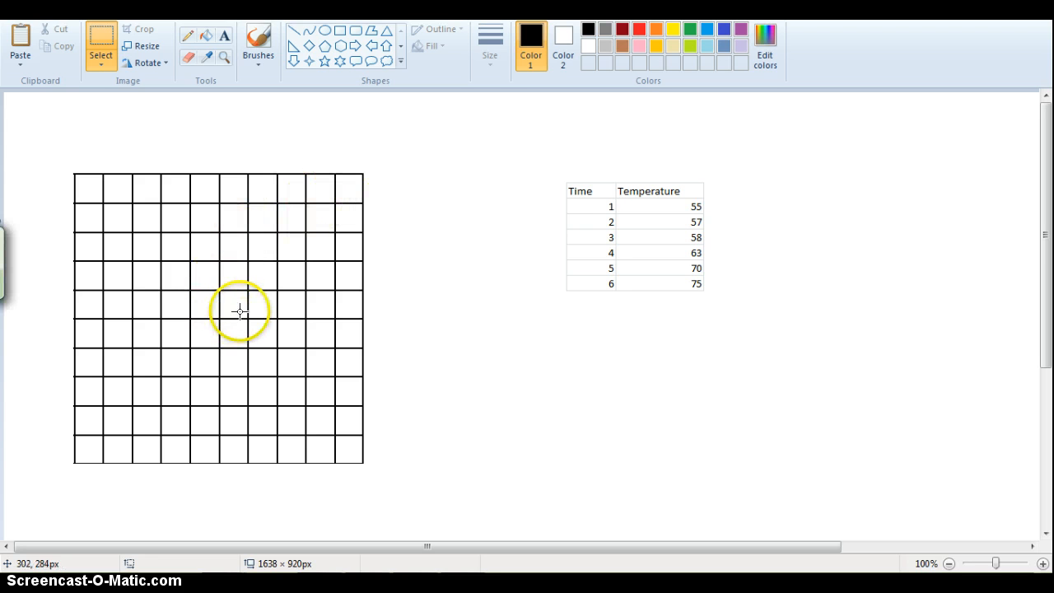
mouse_move(586, 211)
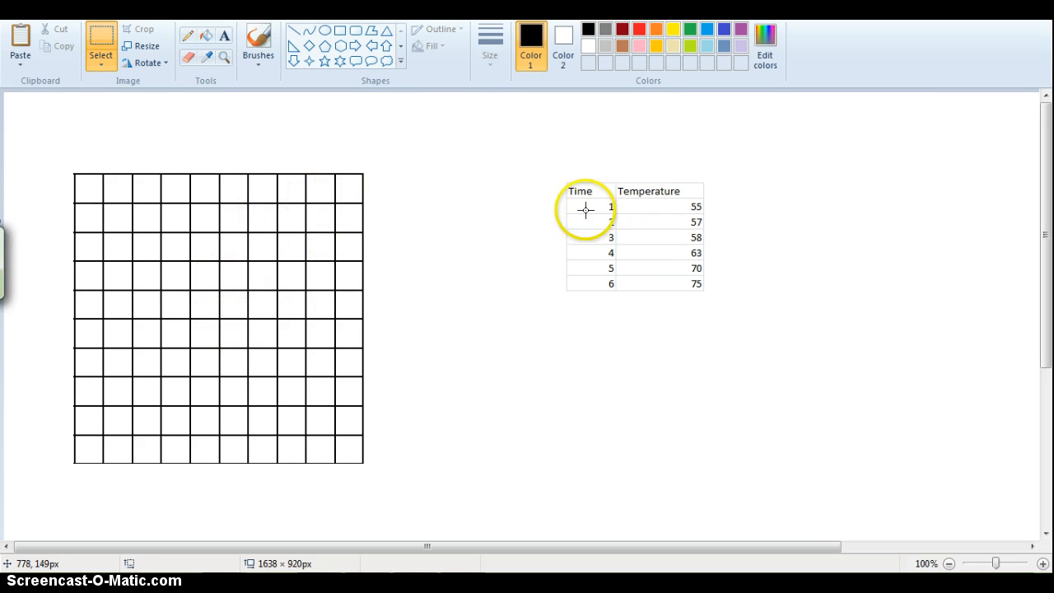
mouse_move(578, 258)
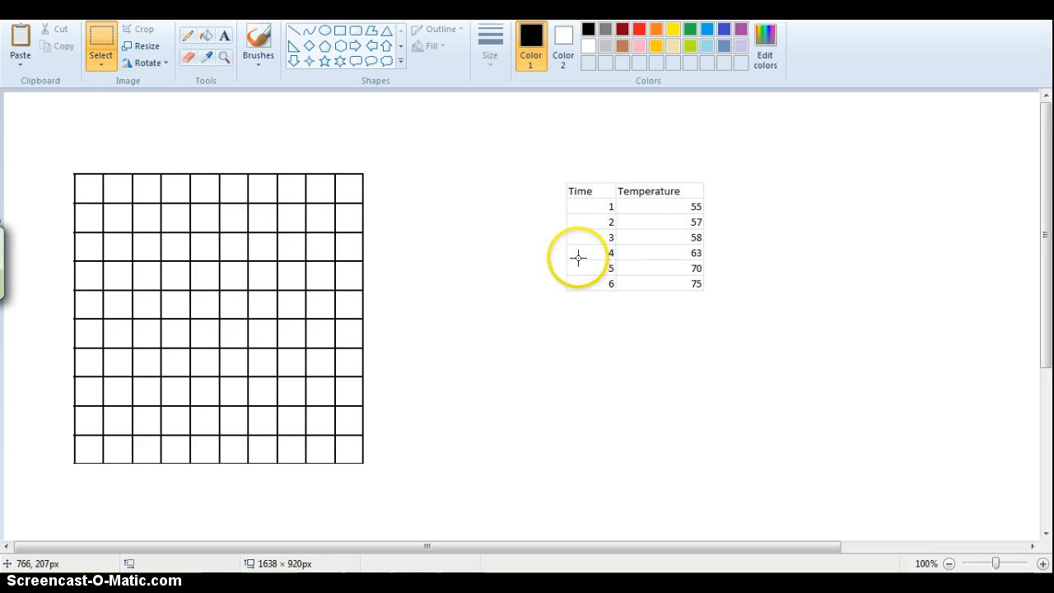
mouse_move(534, 208)
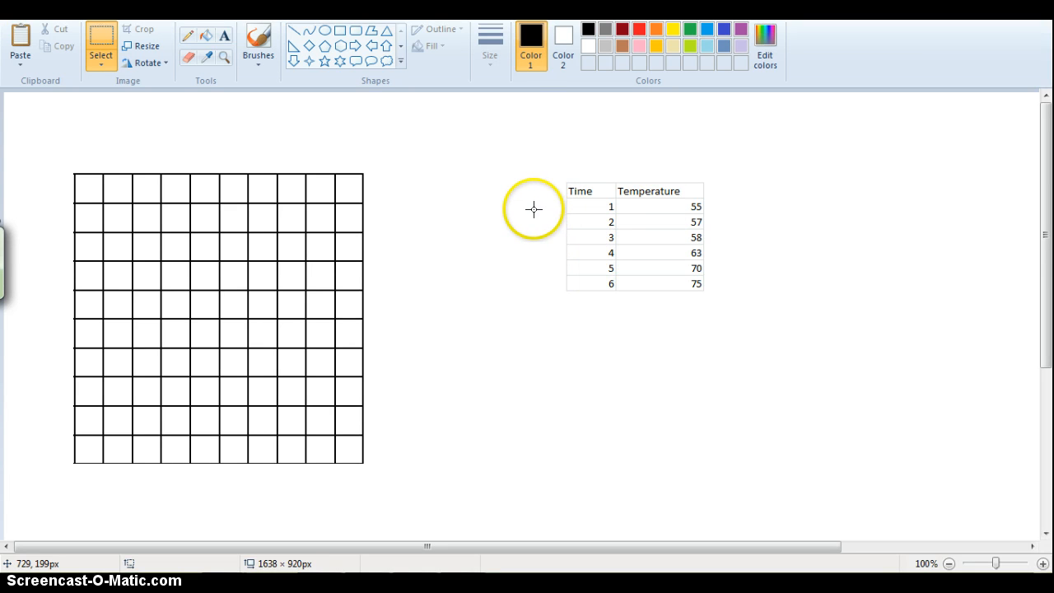
mouse_move(437, 323)
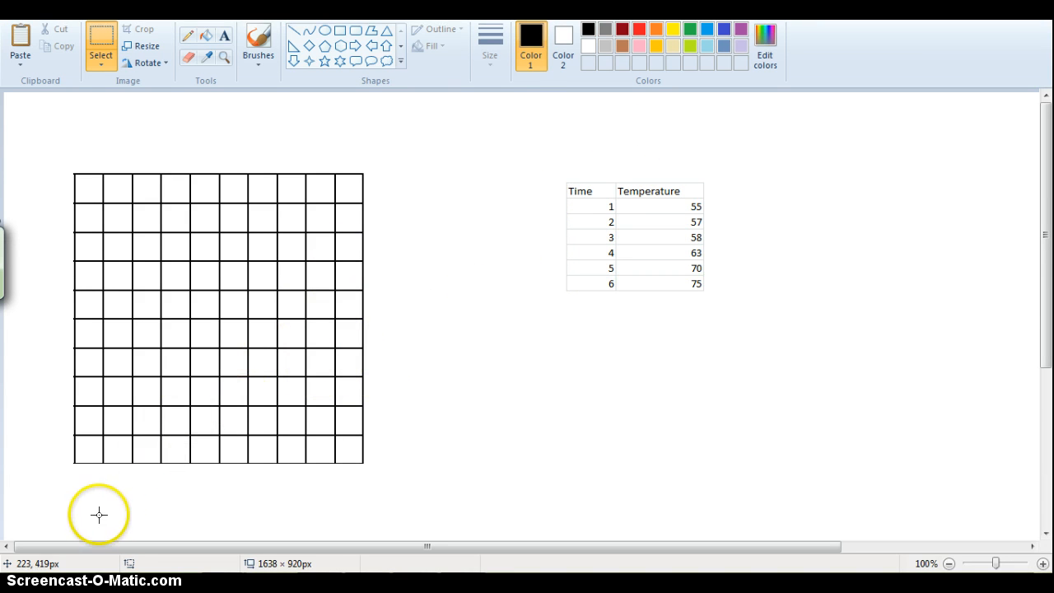
mouse_move(158, 453)
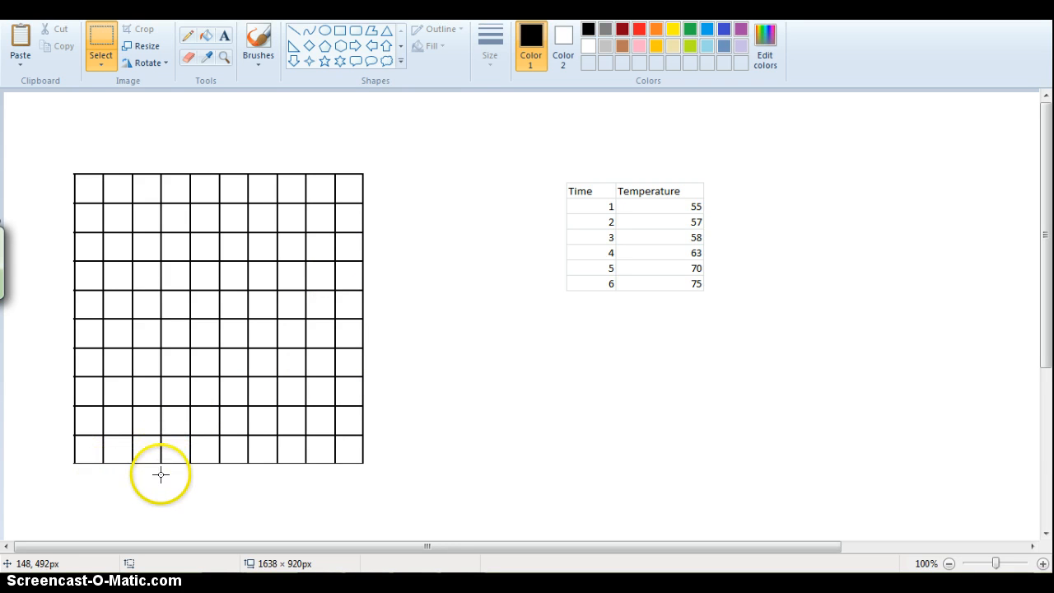
mouse_move(110, 476)
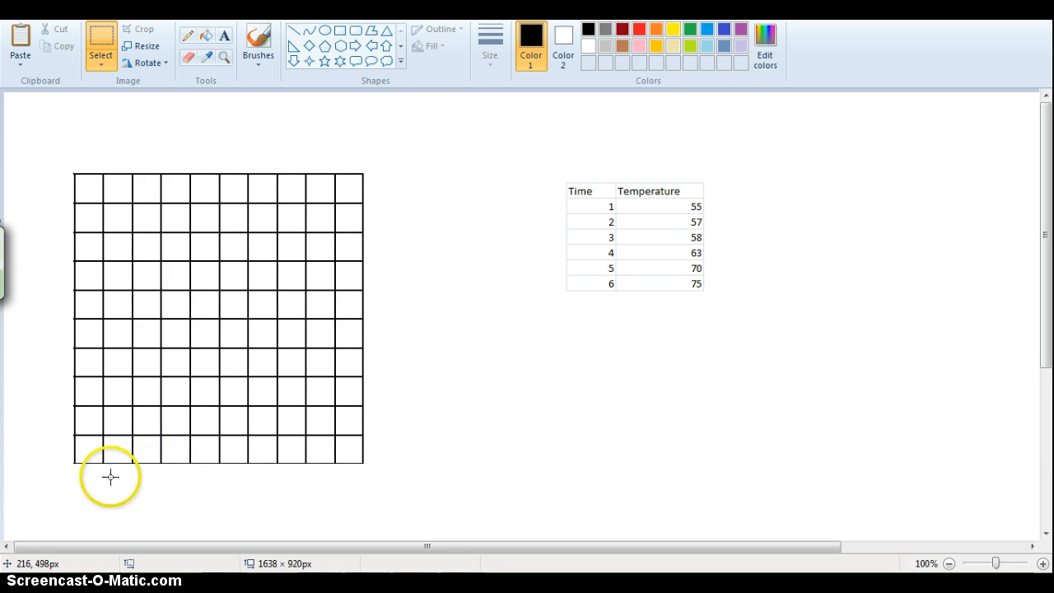
mouse_move(60, 383)
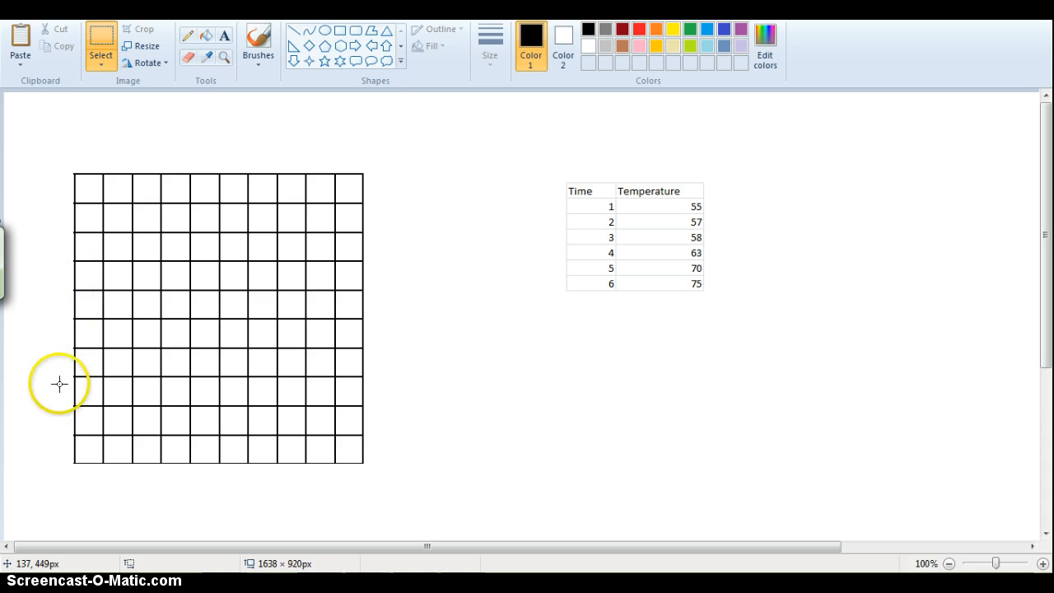
mouse_move(98, 367)
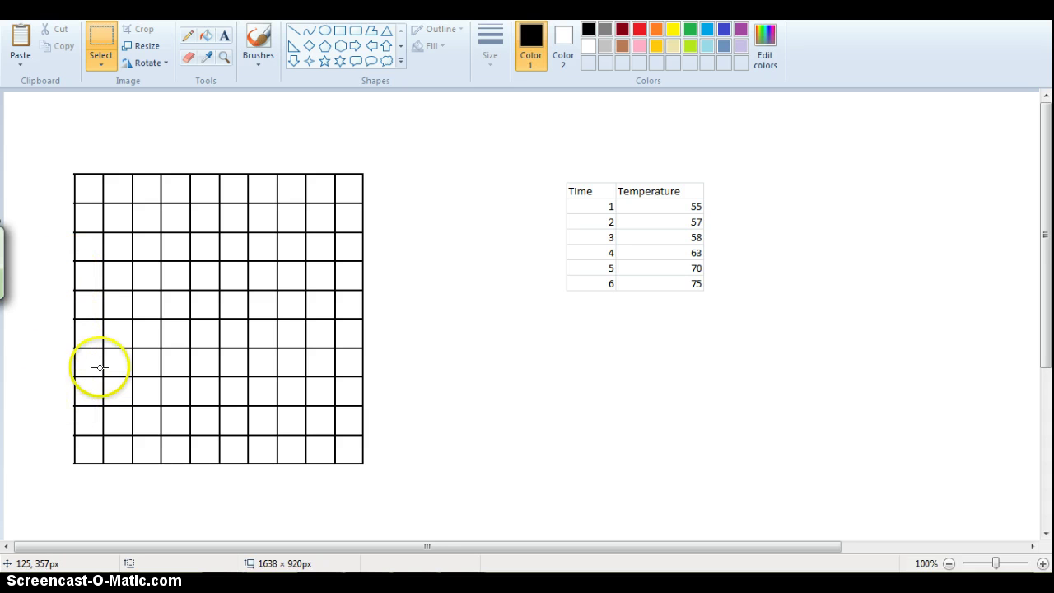
mouse_move(207, 464)
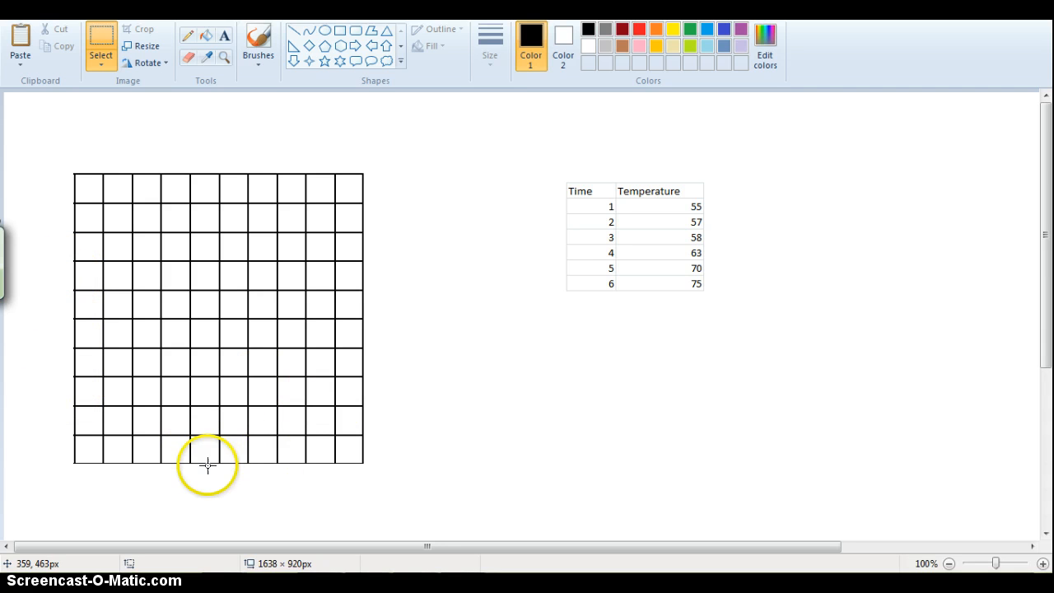
mouse_move(221, 469)
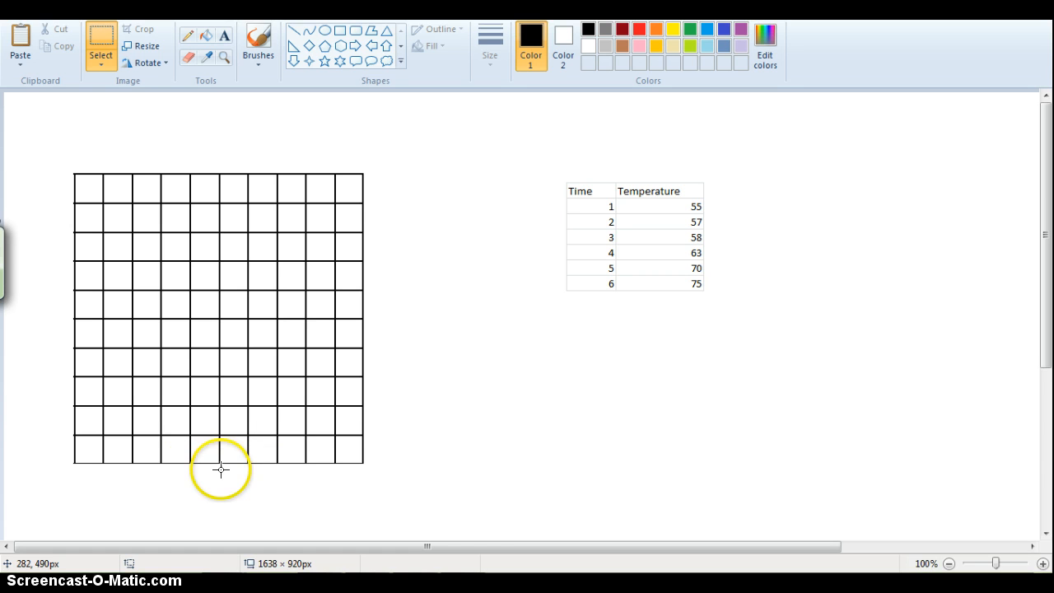
mouse_move(606, 186)
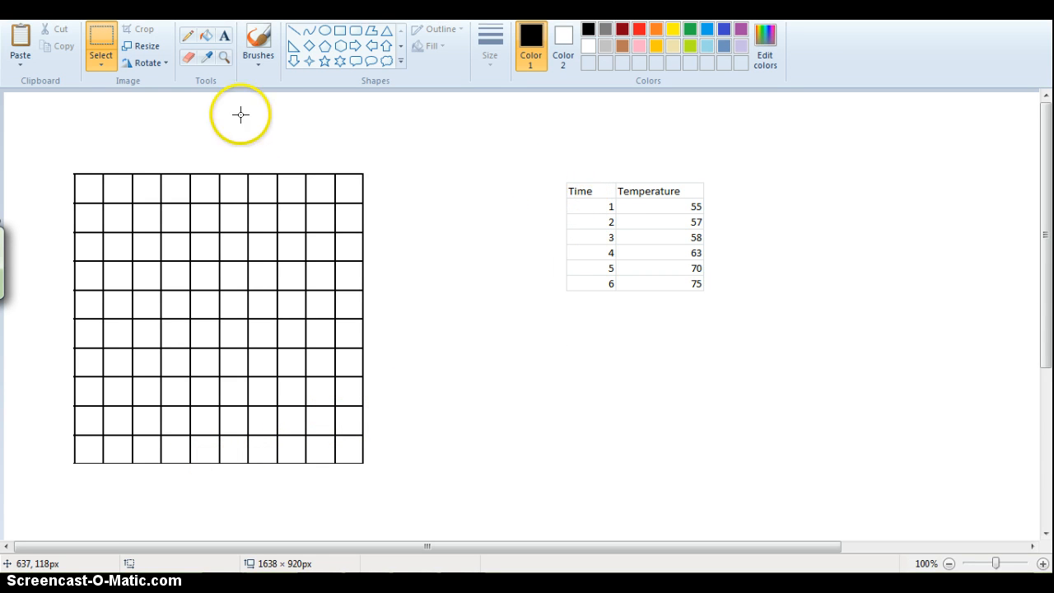
mouse_move(188, 34)
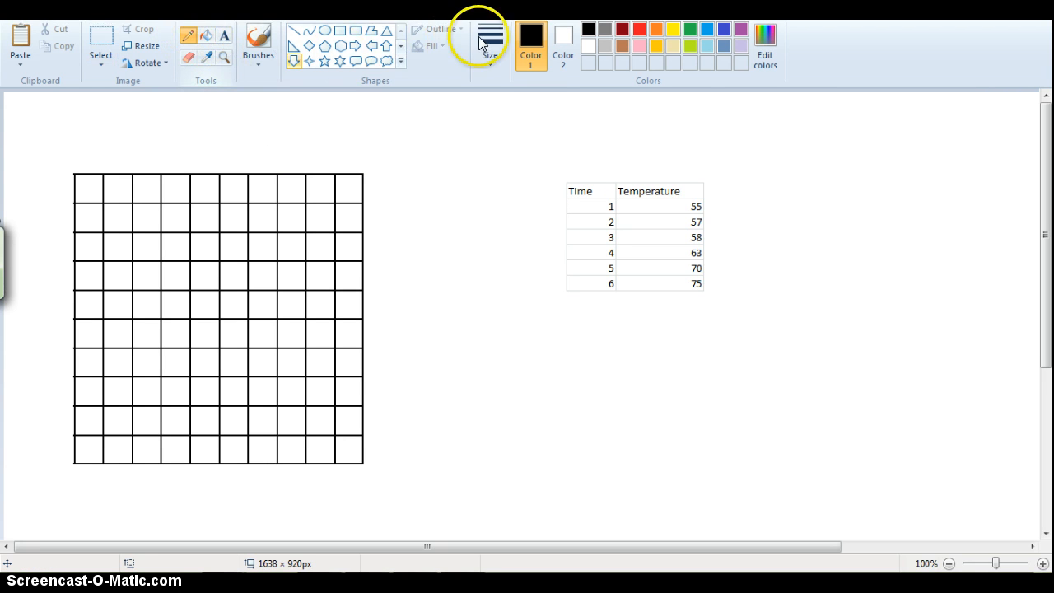
- Pick a line thickness from the Size dropdown for handwriting the axis label
left_click(490, 37)
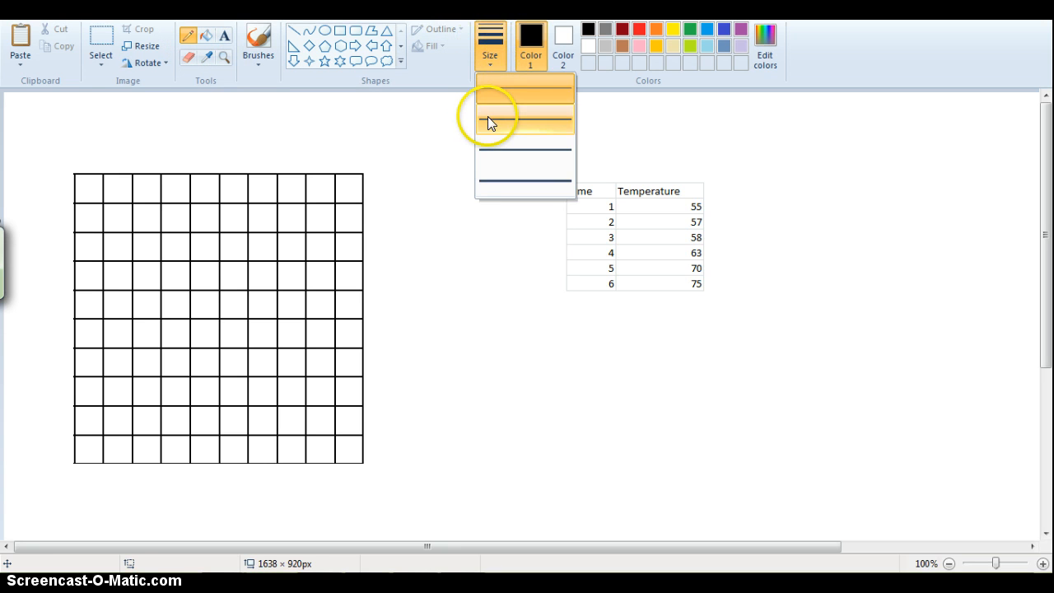
left_click(524, 116)
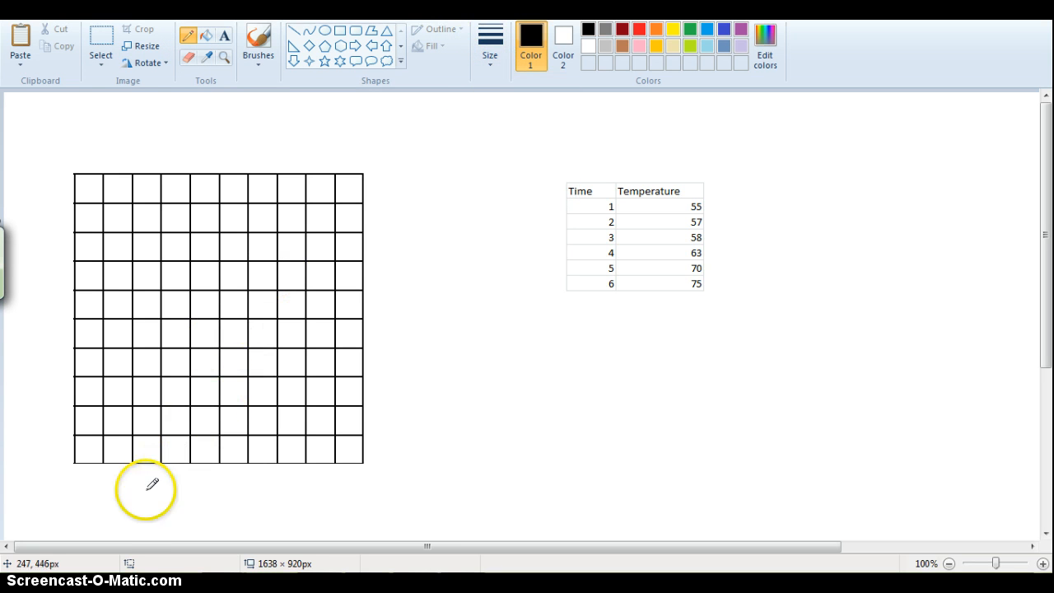
mouse_move(558, 205)
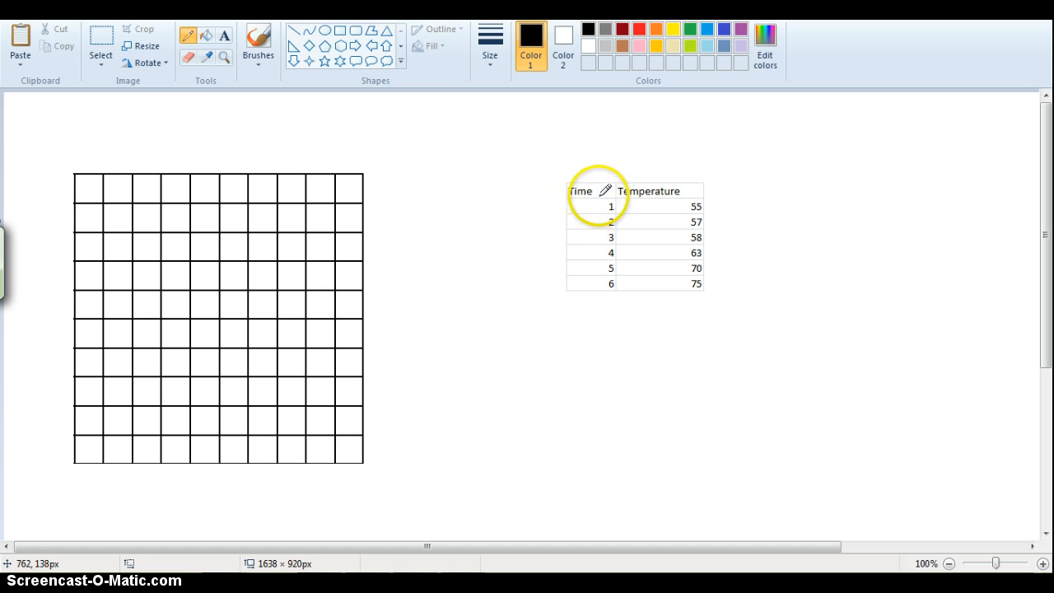
mouse_move(183, 508)
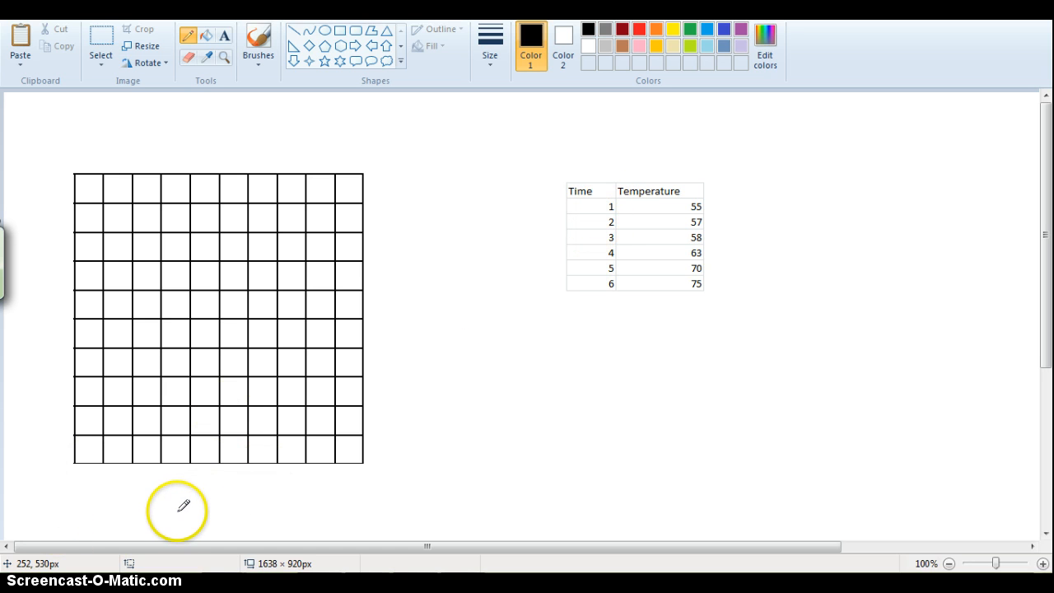
mouse_move(171, 511)
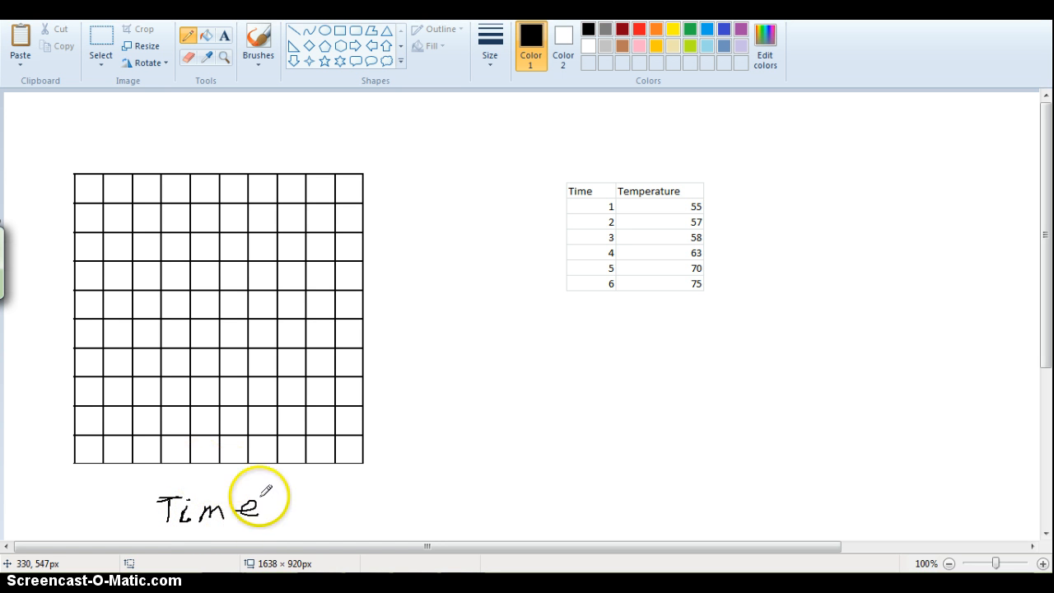
mouse_move(293, 500)
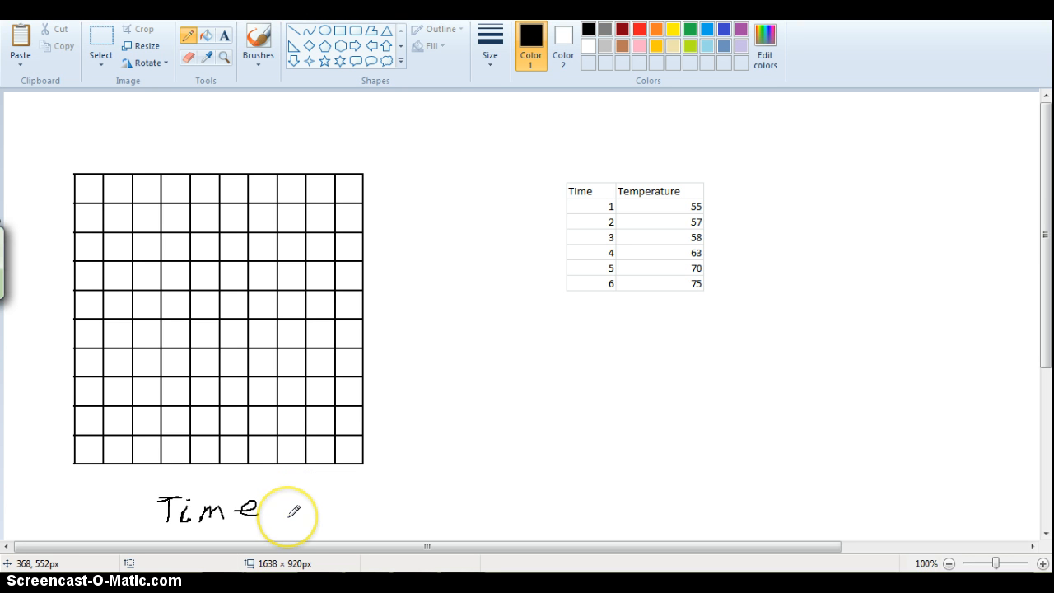
mouse_move(336, 521)
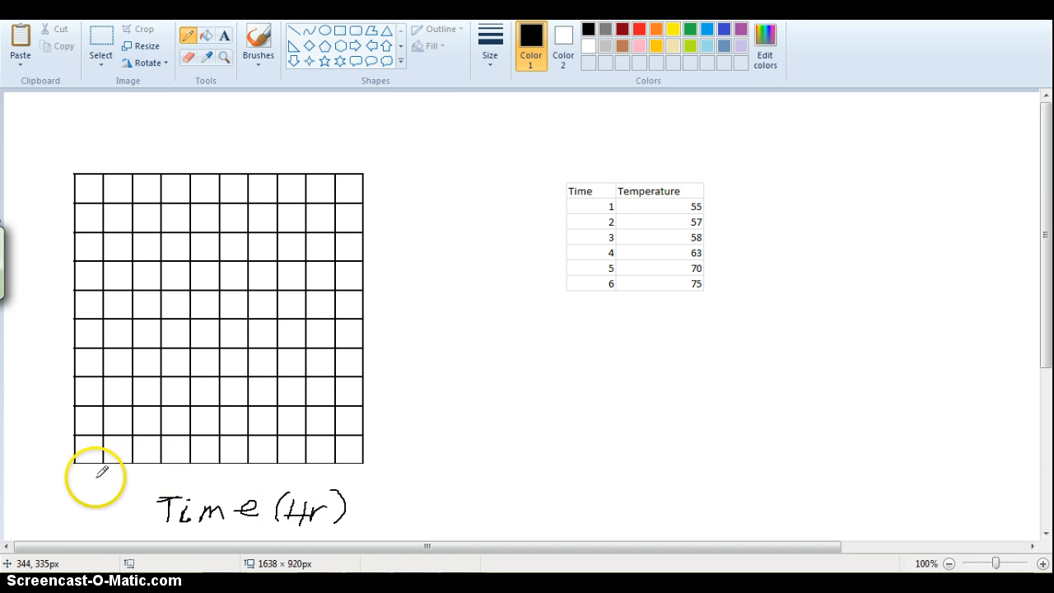
mouse_move(102, 469)
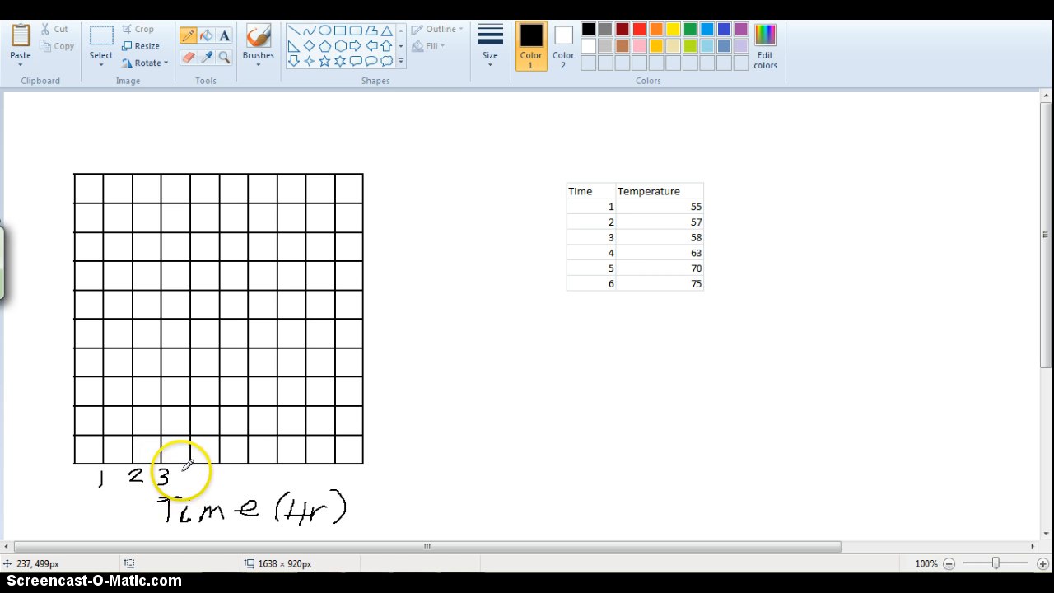
mouse_move(218, 474)
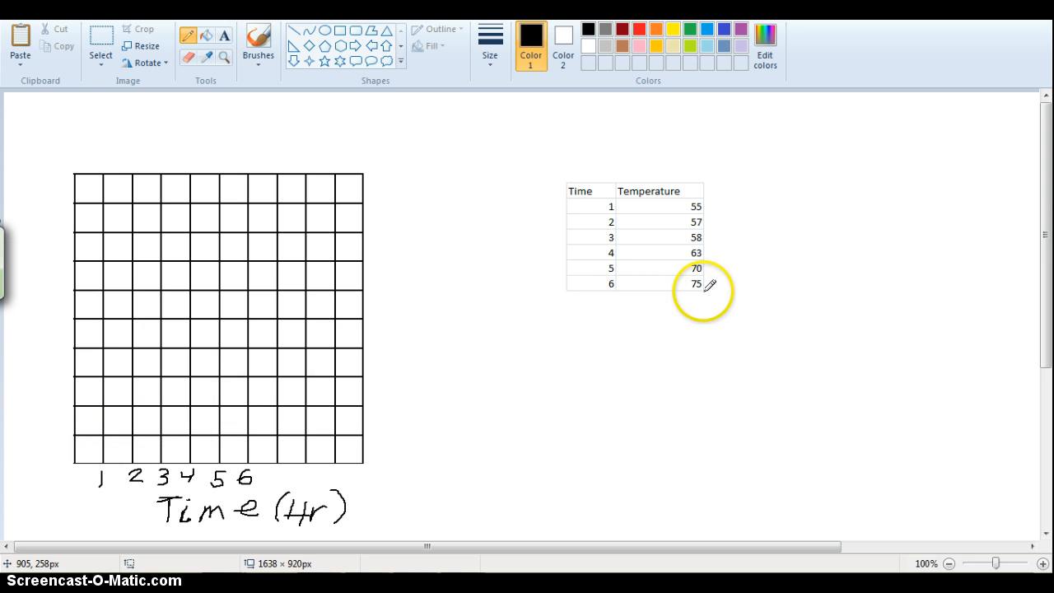
mouse_move(43, 391)
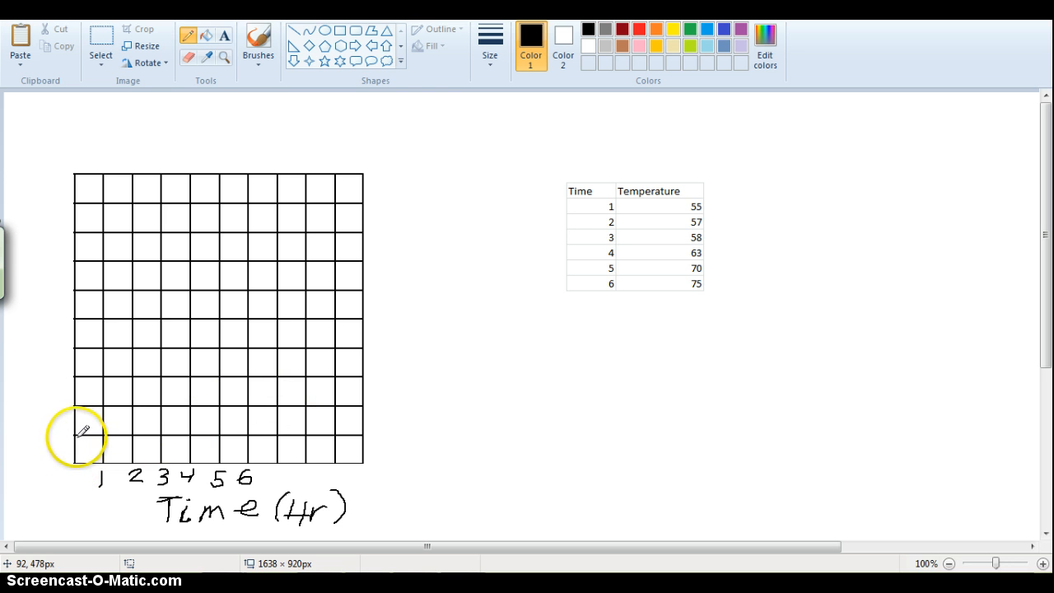
mouse_move(89, 316)
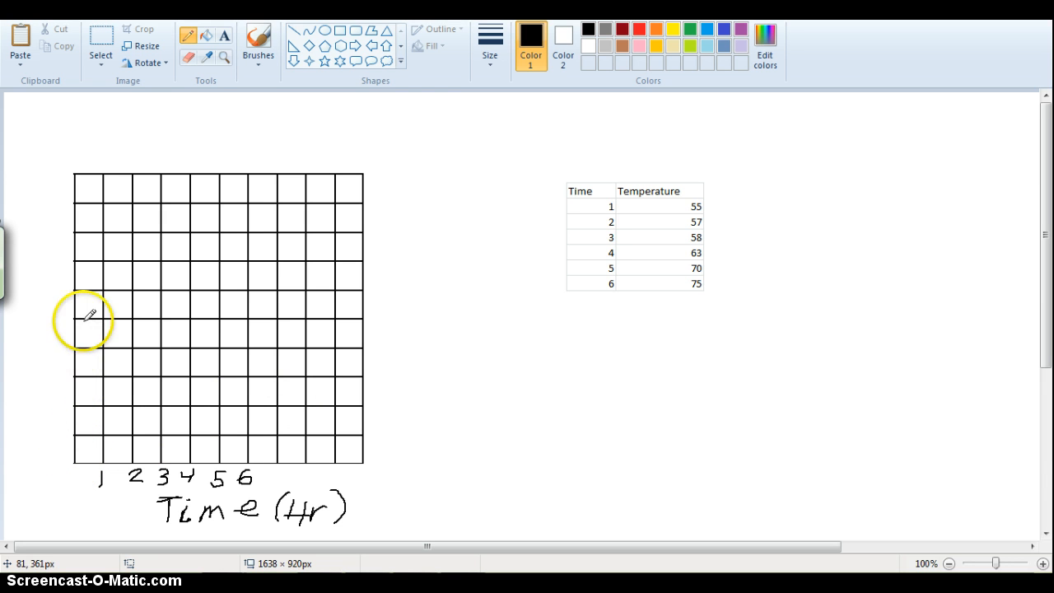
mouse_move(102, 483)
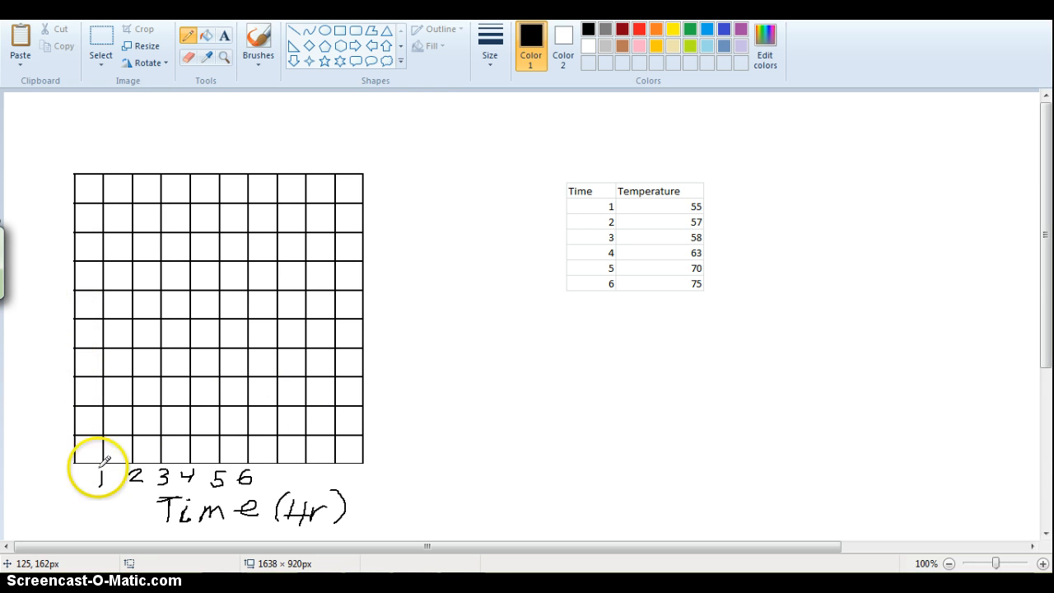
mouse_move(64, 463)
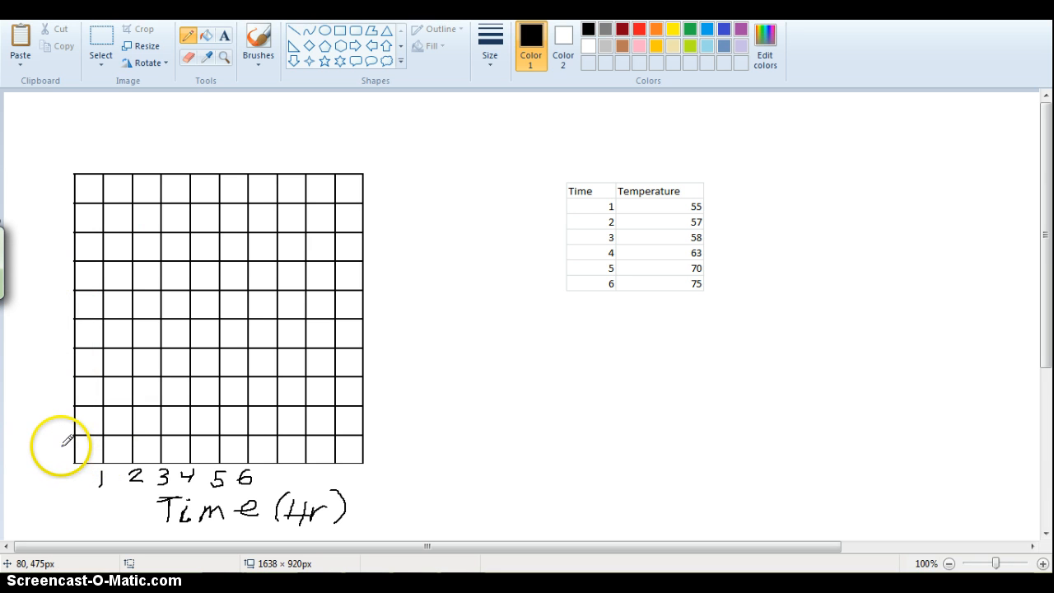
- Handwrite the lowest scale label and the 40 label along the grid's left edge
left_click_drag(46, 436, 49, 416)
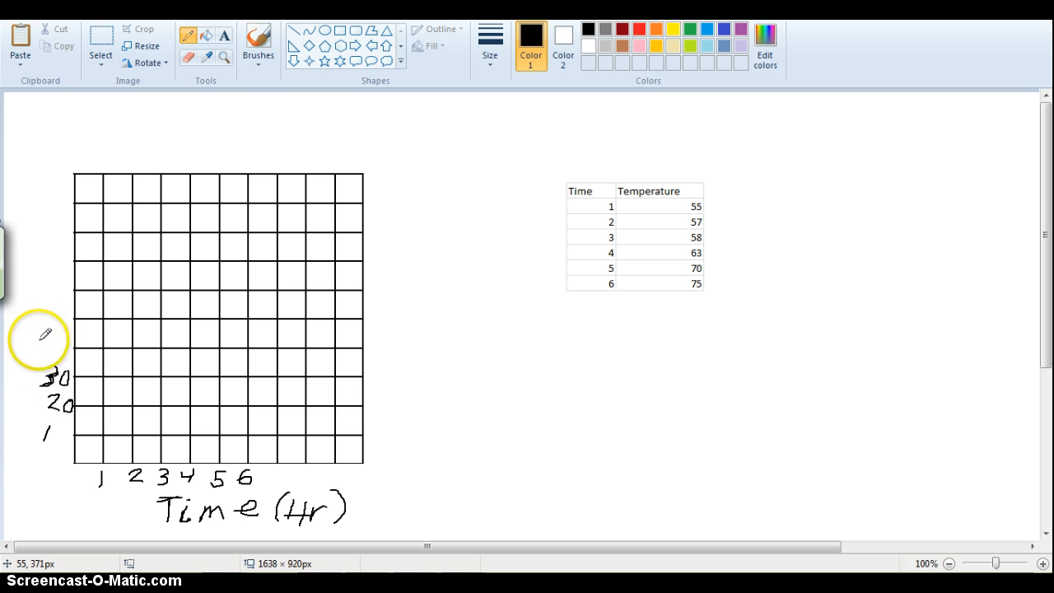
left_click_drag(49, 338, 66, 346)
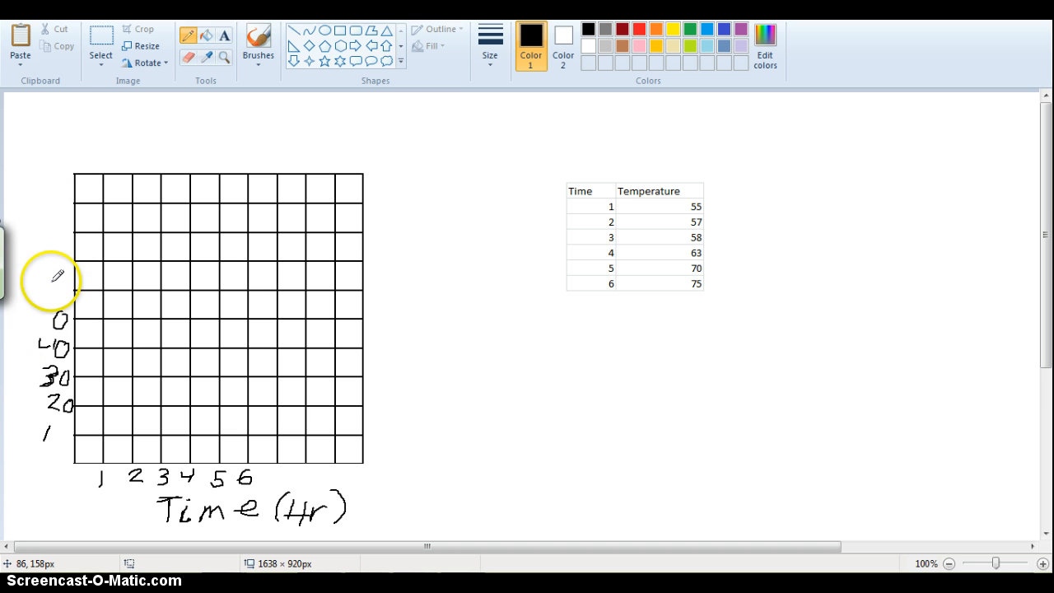
mouse_move(71, 272)
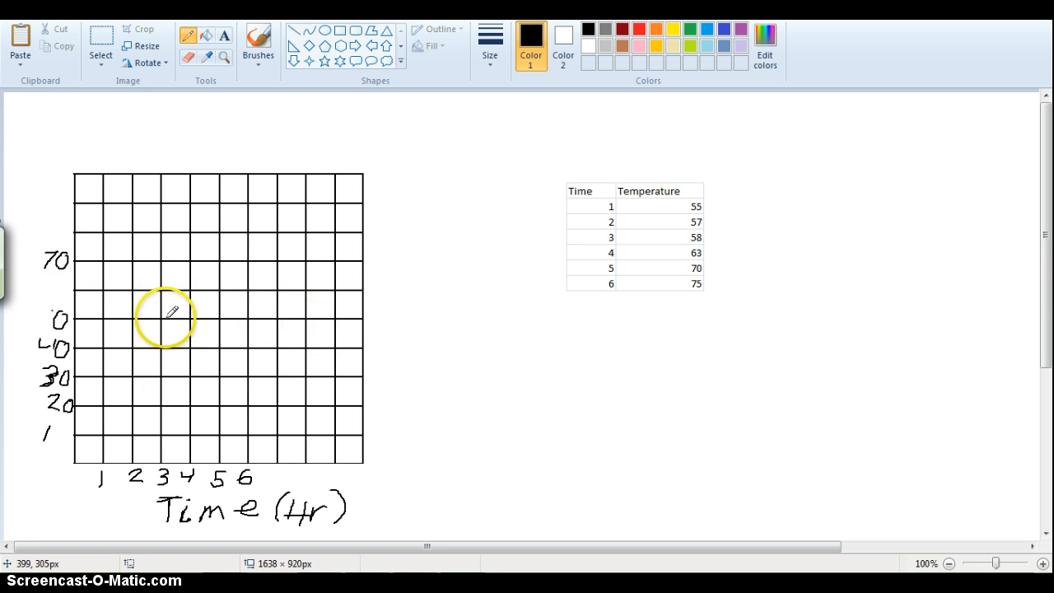
mouse_move(51, 314)
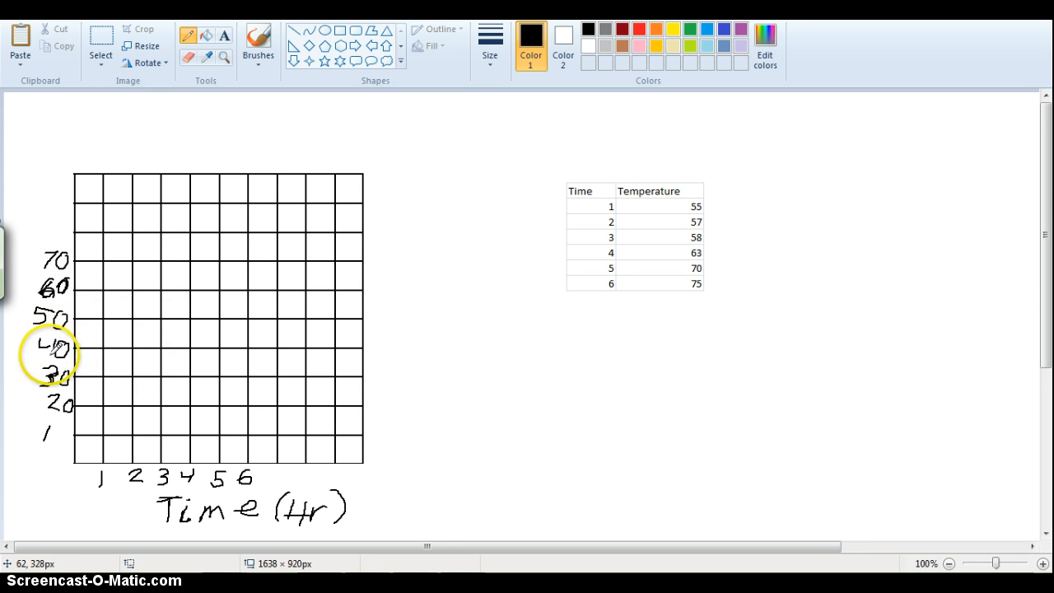
mouse_move(280, 381)
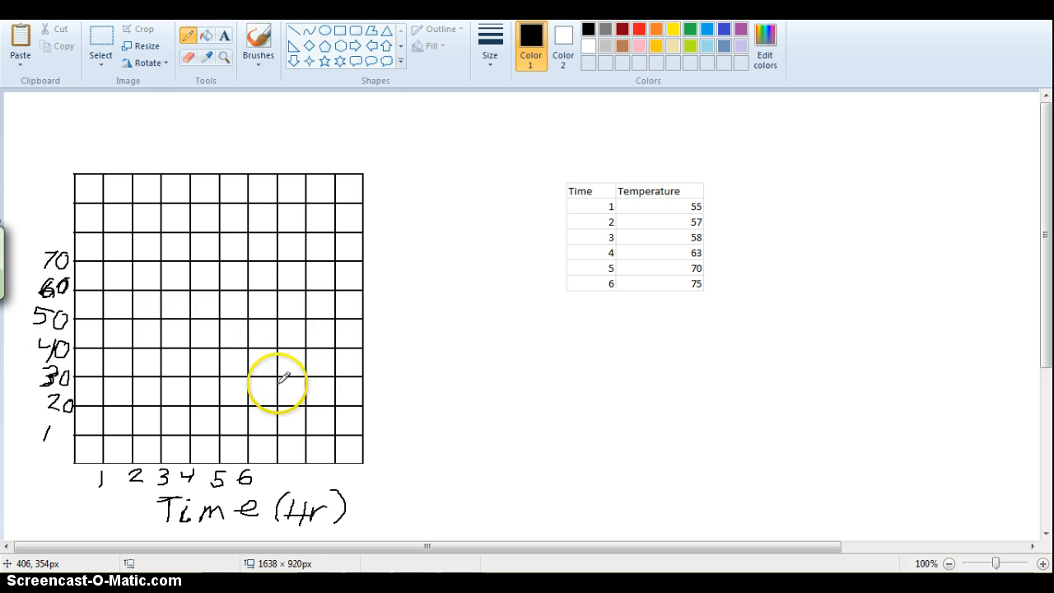
mouse_move(162, 126)
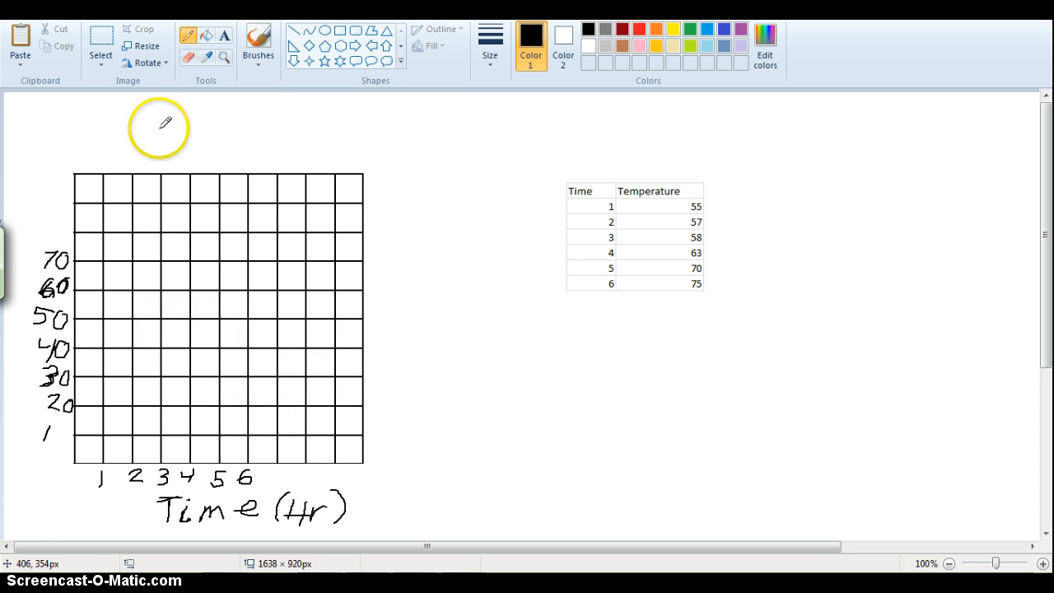
mouse_move(449, 178)
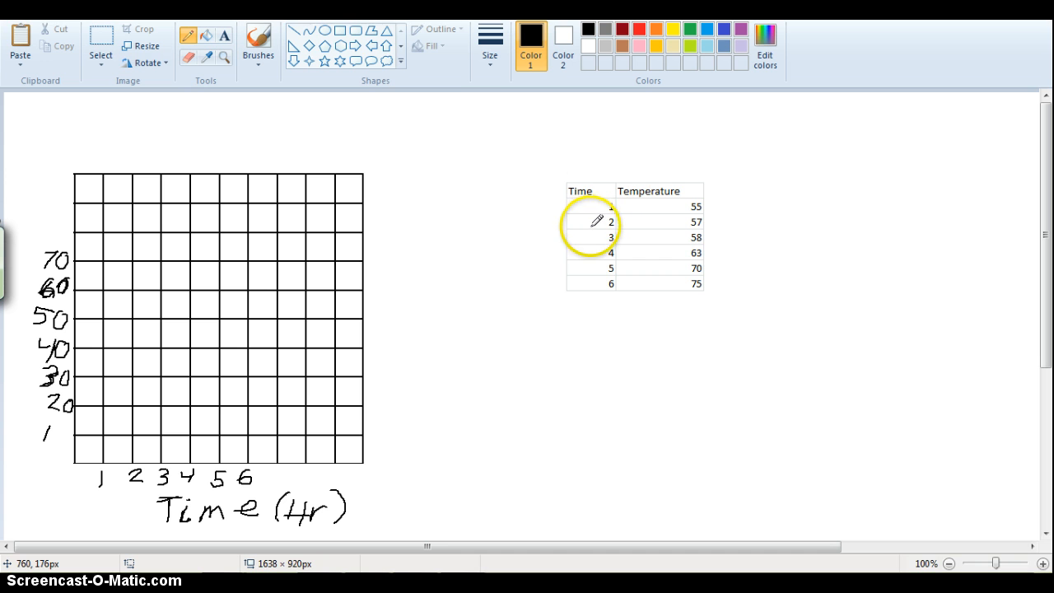
mouse_move(590, 233)
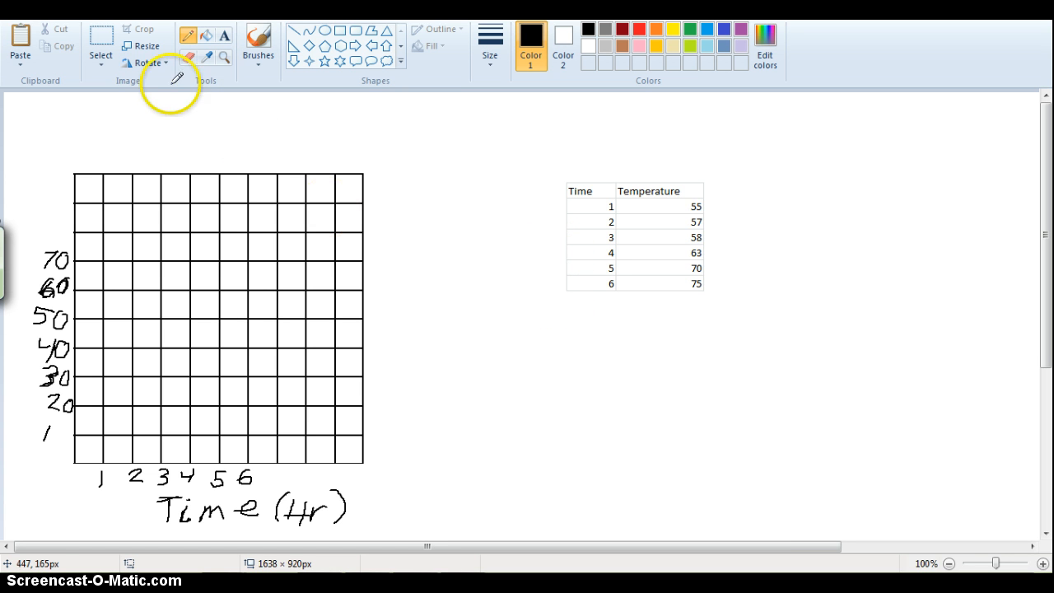
mouse_move(152, 108)
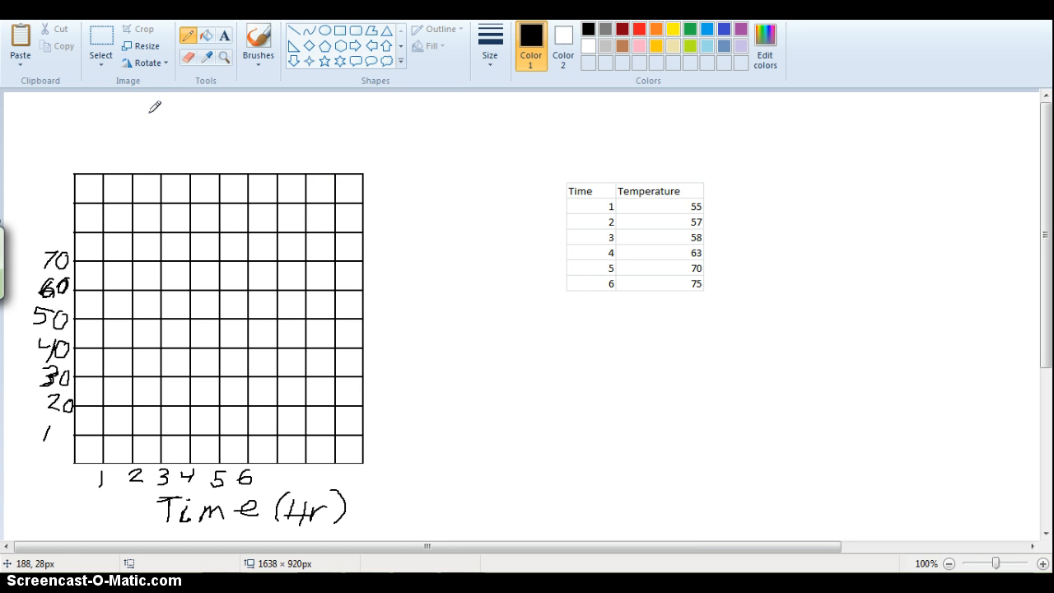
mouse_move(276, 98)
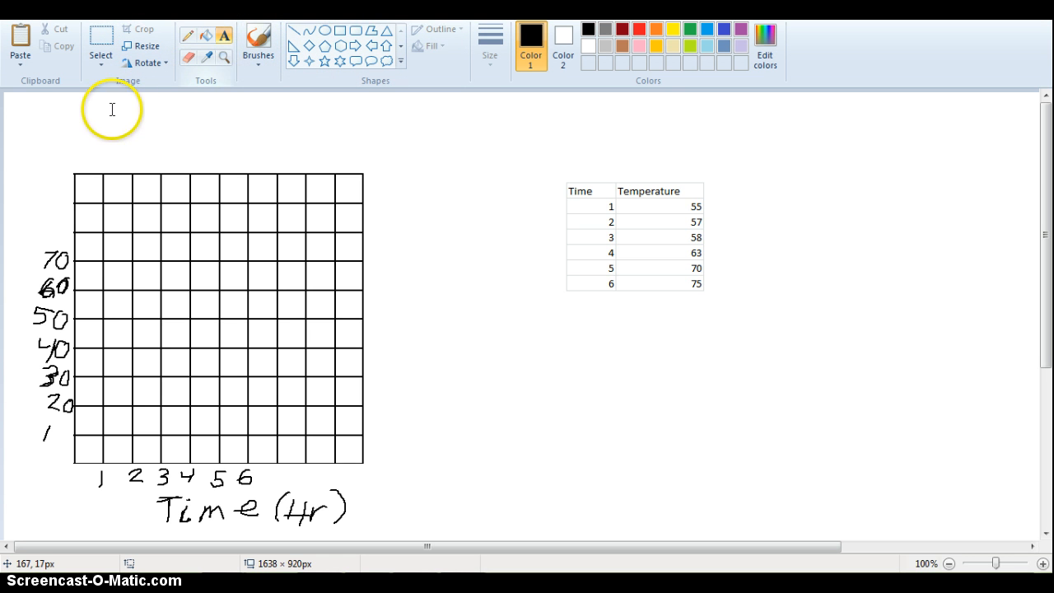
- Type the title 'Increase in temperature during Mo…' in a text box above the grid
left_click_drag(83, 115, 345, 139)
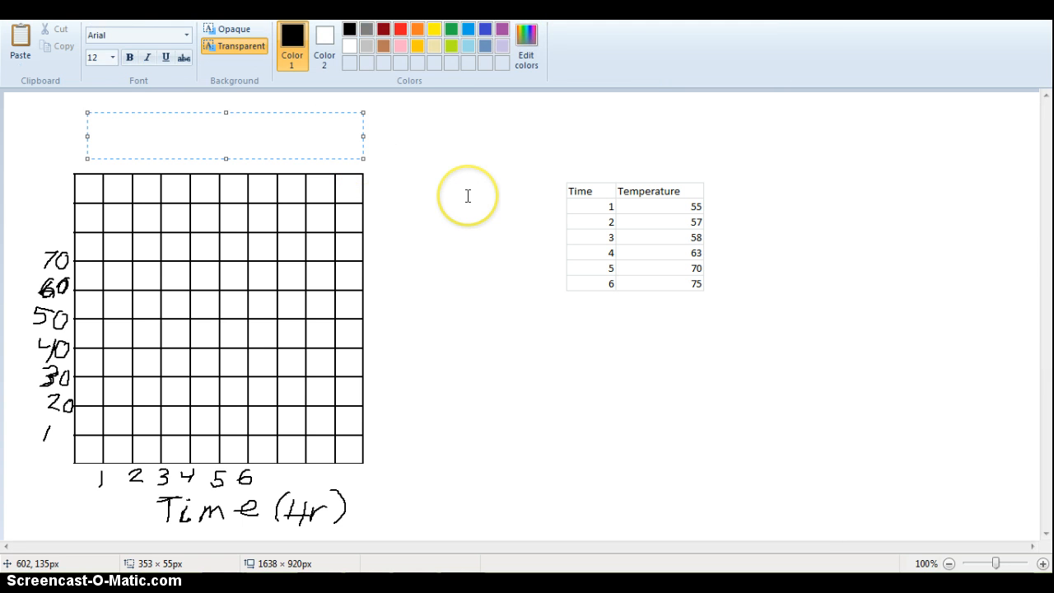
type("Increase in te")
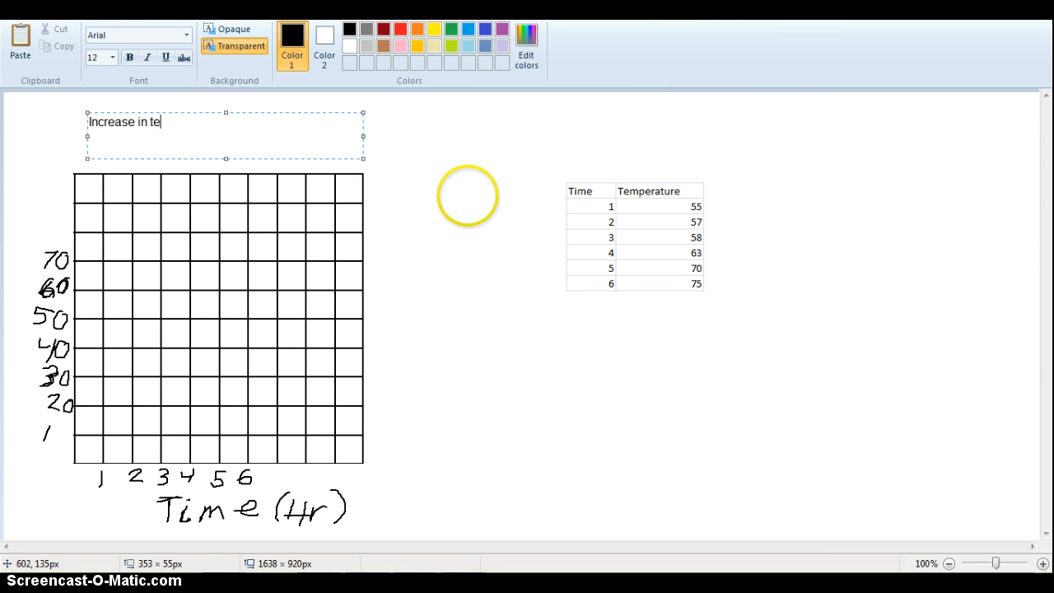
type("mperautre")
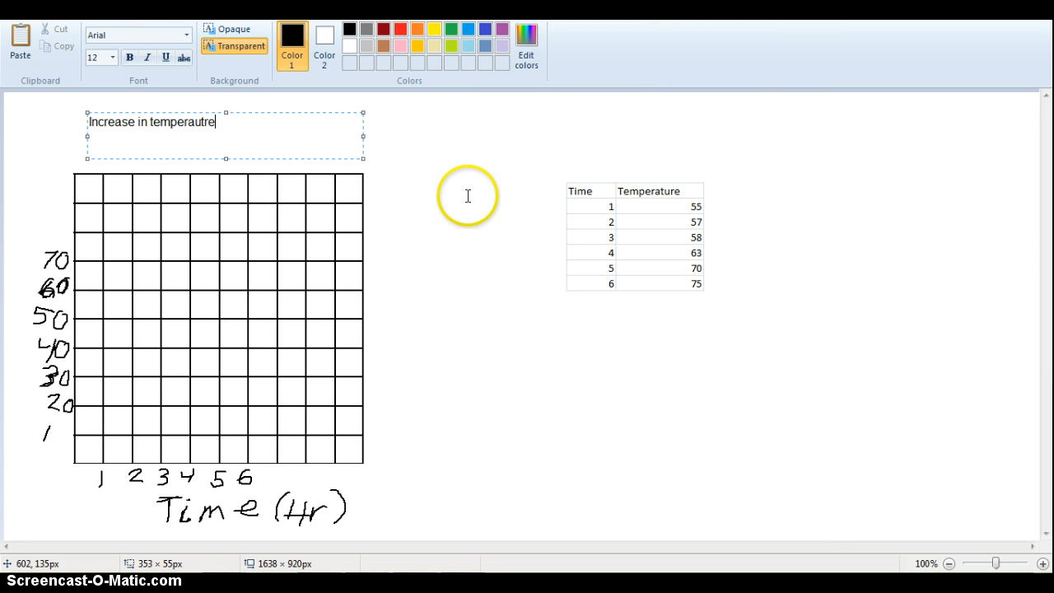
type("temperature")
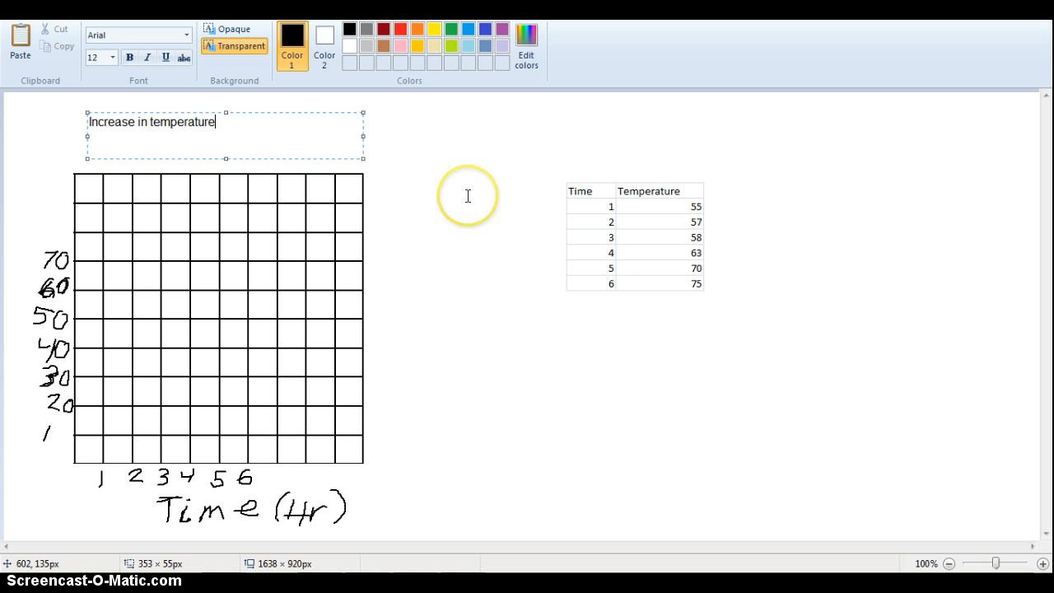
type("during")
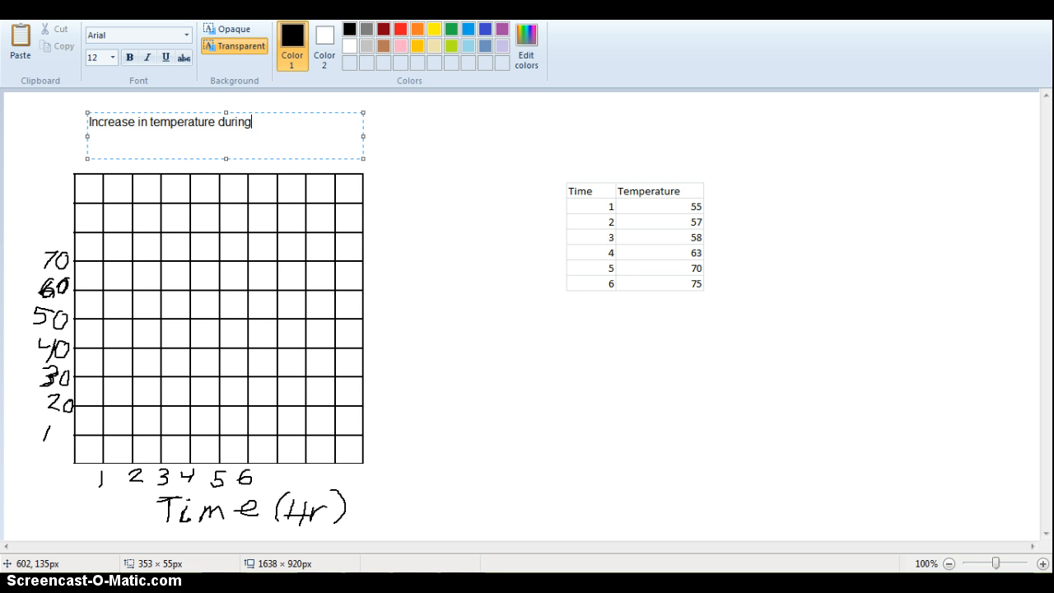
type("Morning Sunrise")
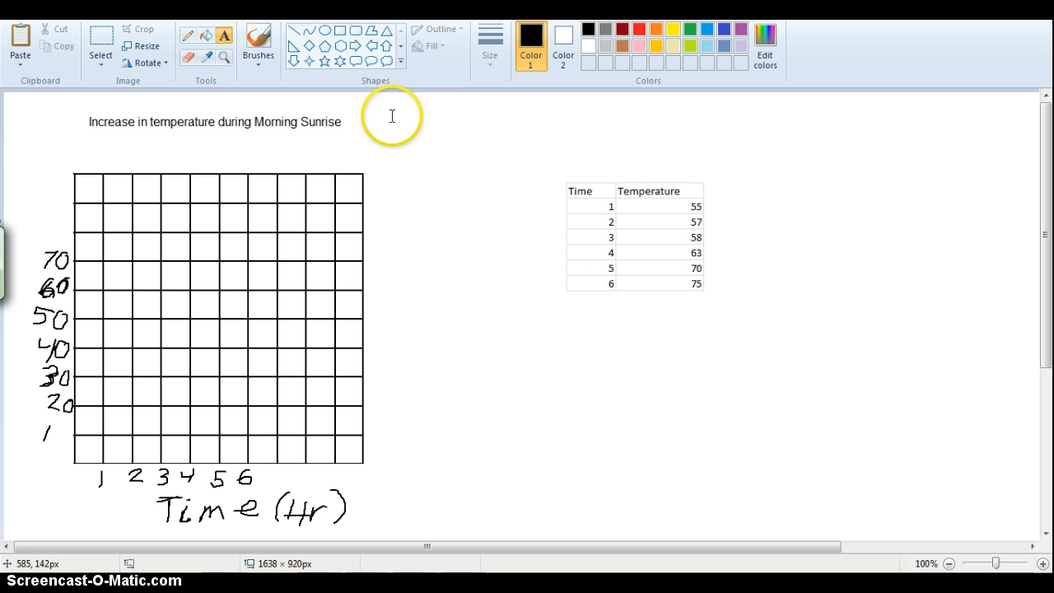
mouse_move(535, 274)
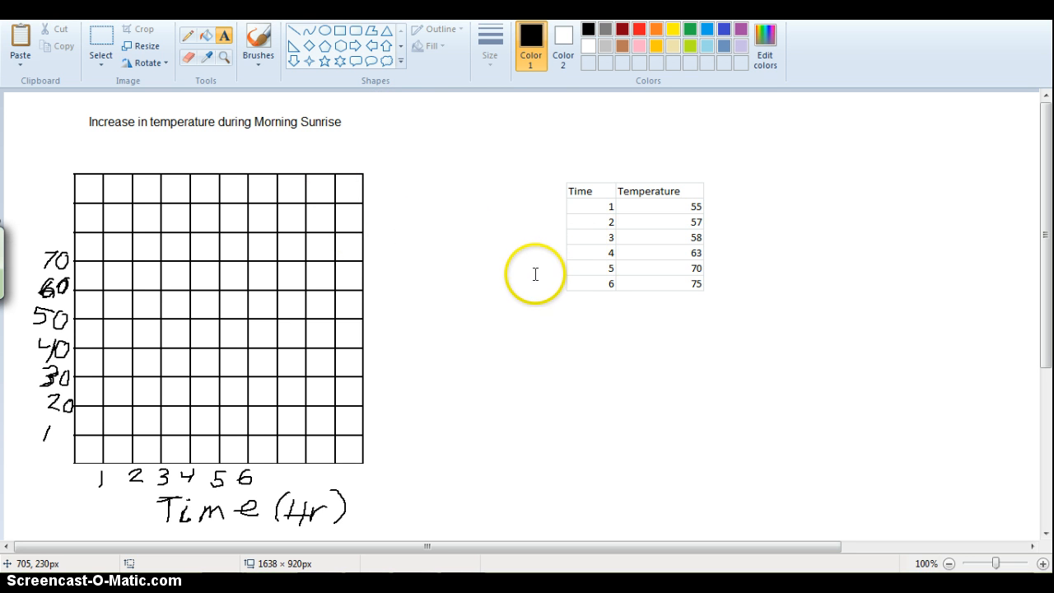
mouse_move(622, 207)
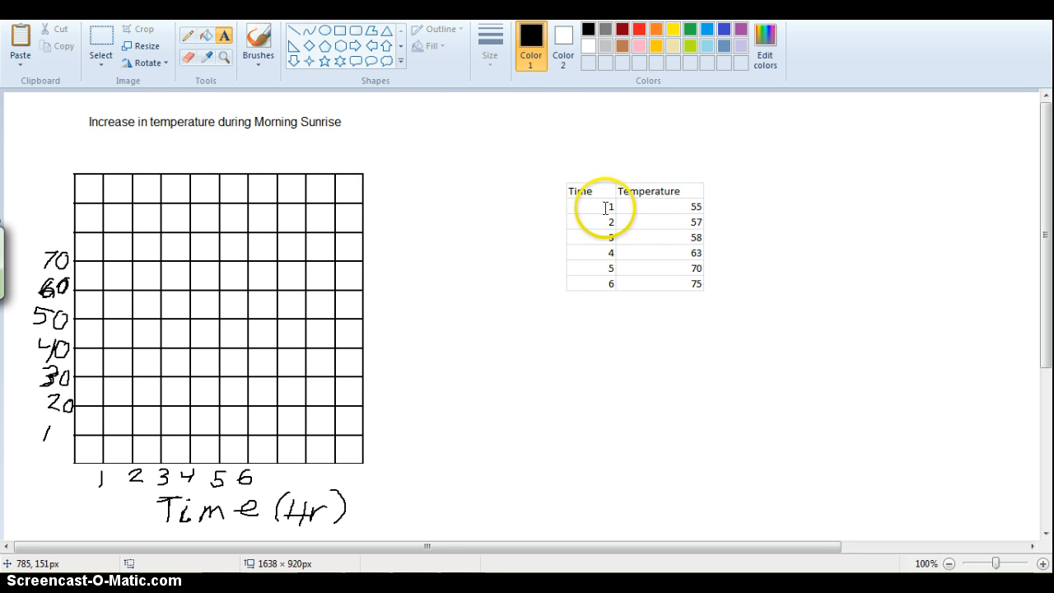
mouse_move(686, 208)
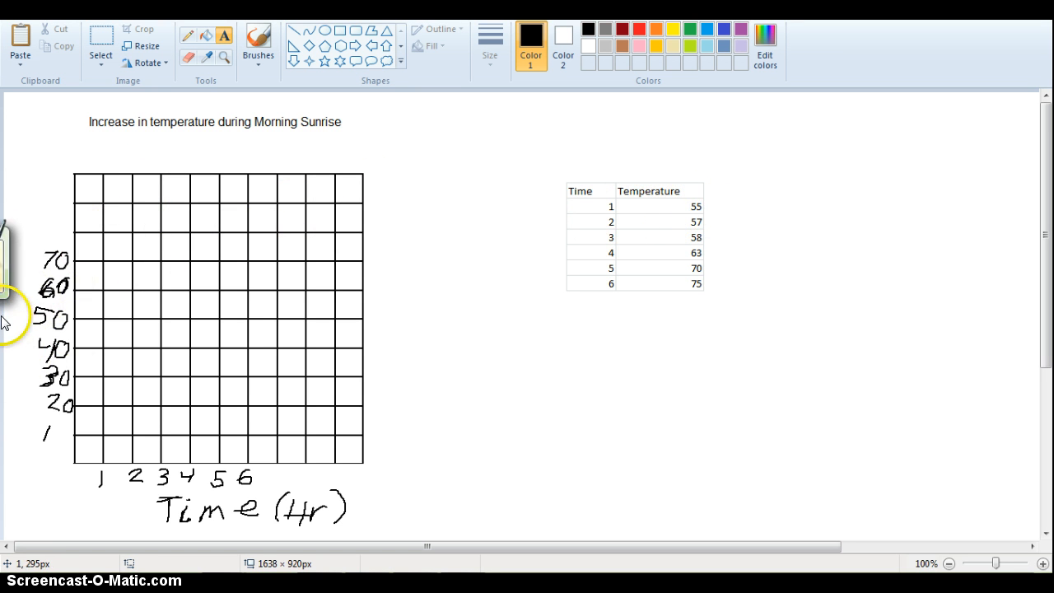
mouse_move(12, 358)
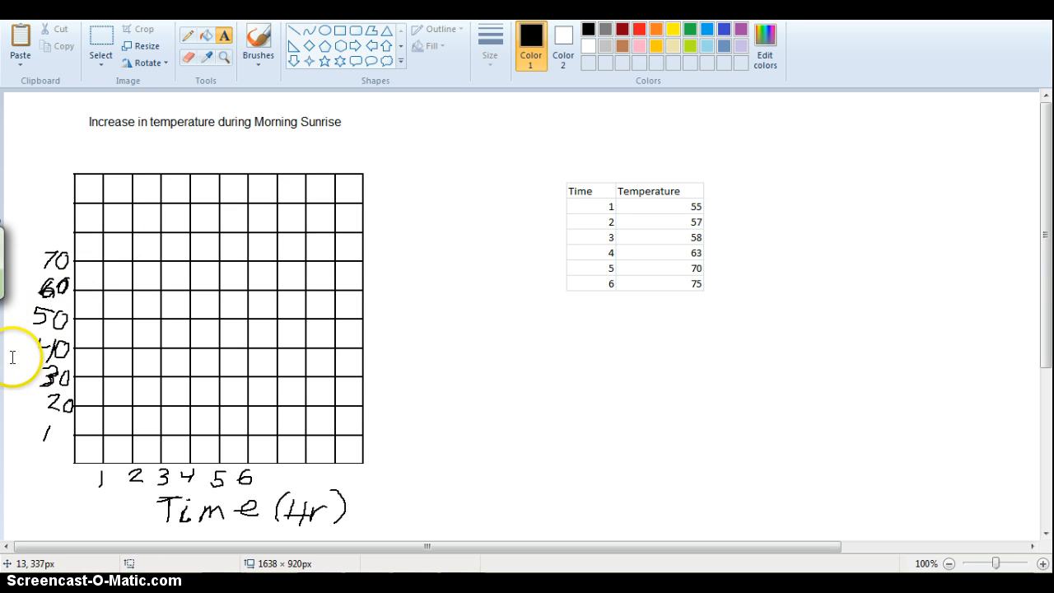
mouse_move(514, 198)
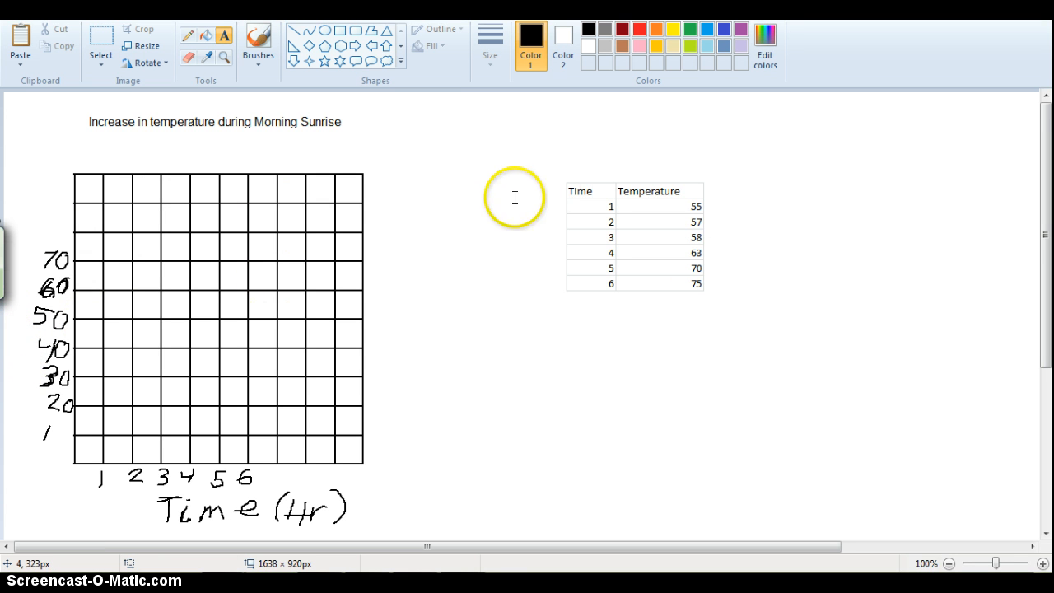
mouse_move(59, 311)
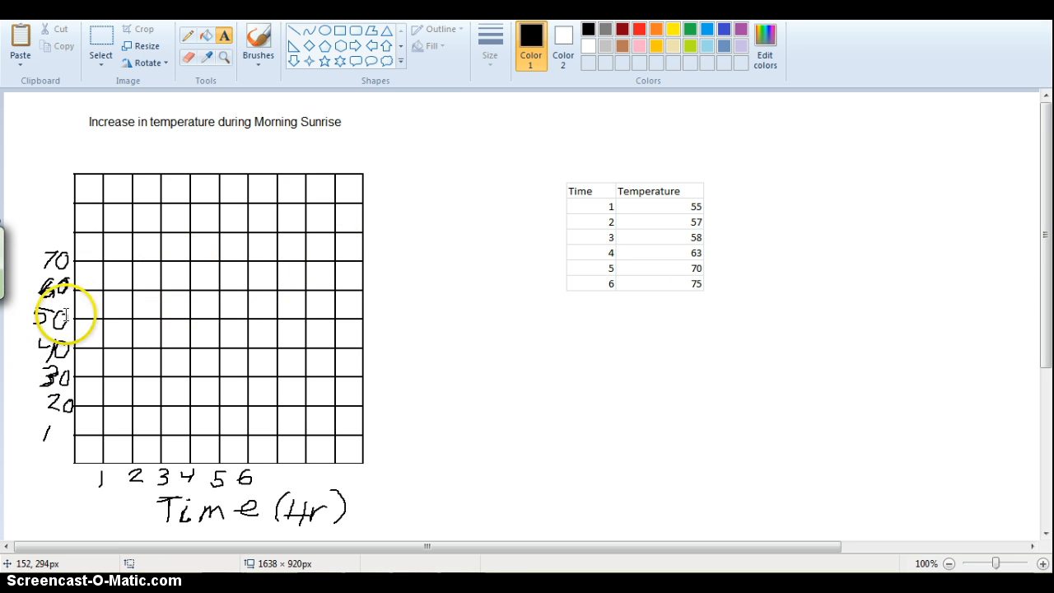
mouse_move(159, 418)
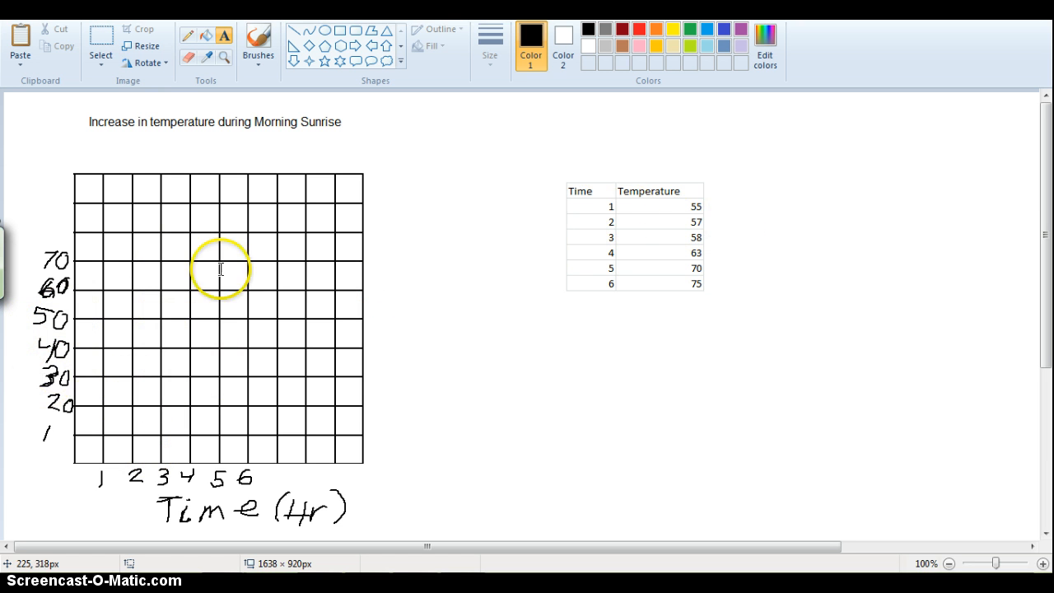
mouse_move(55, 425)
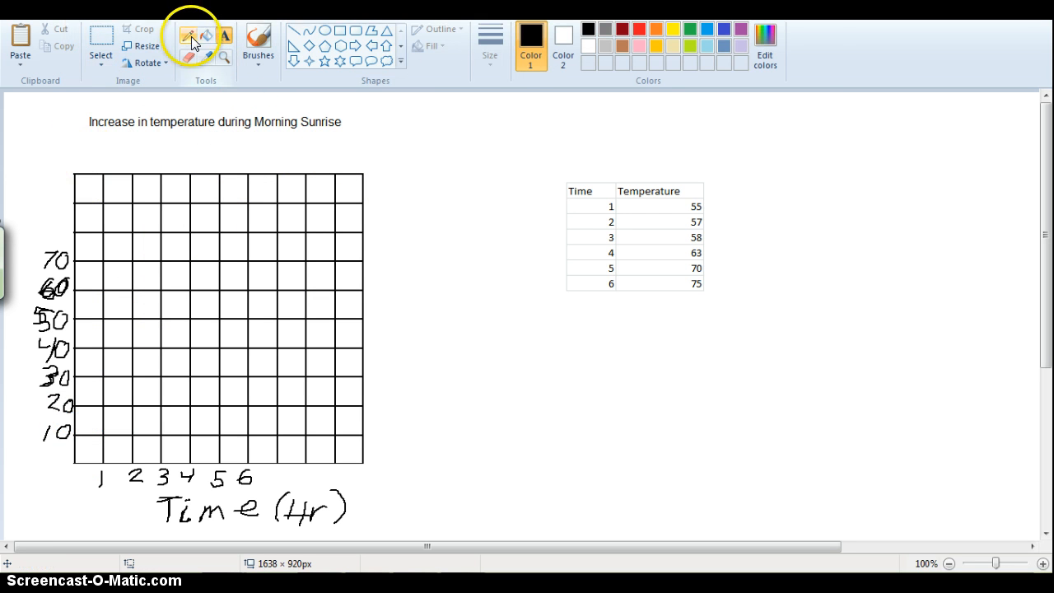
mouse_move(156, 372)
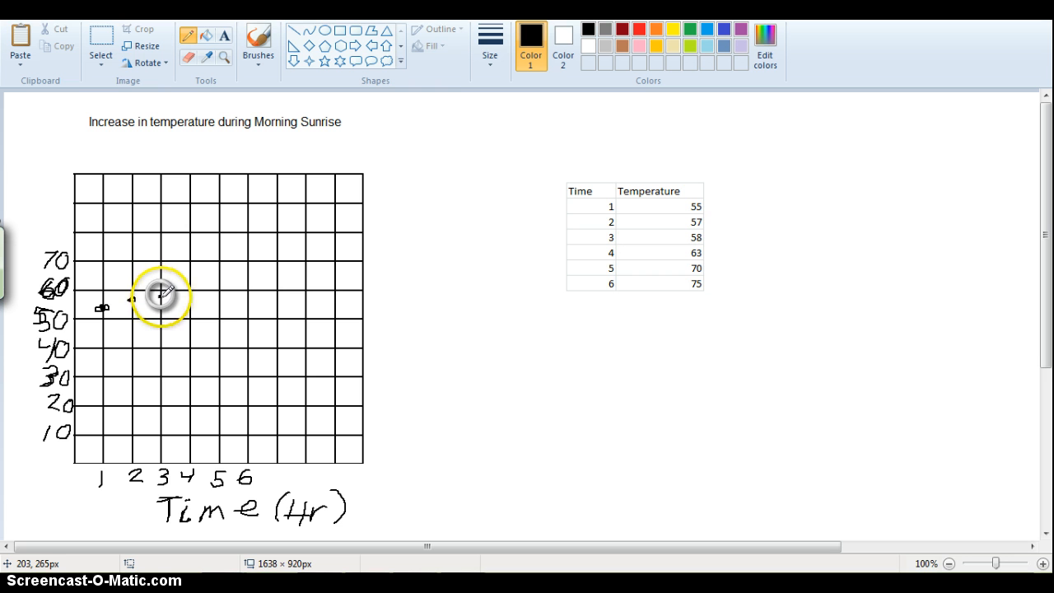
mouse_move(191, 307)
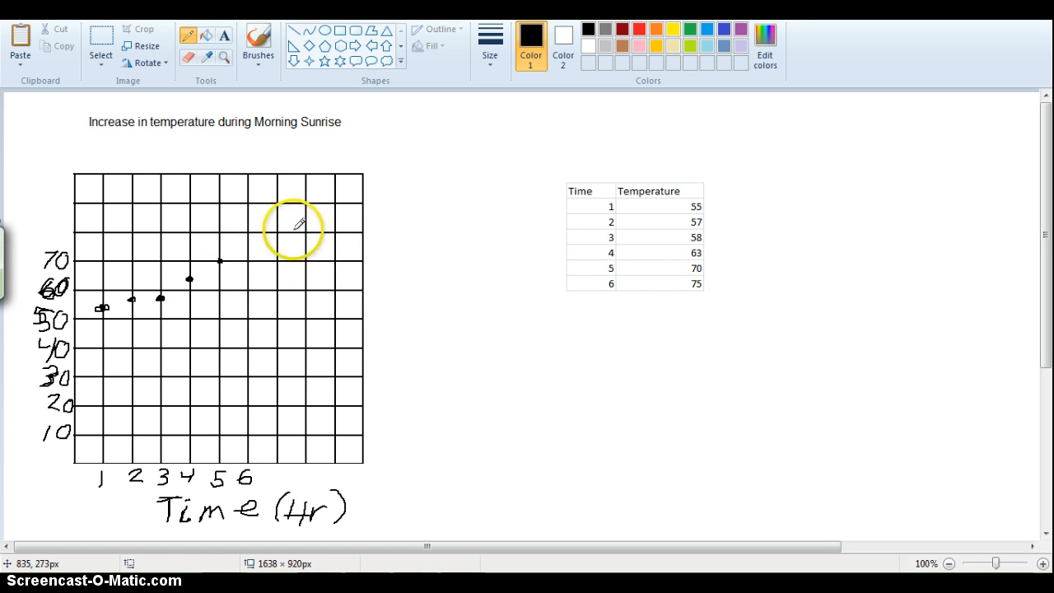
mouse_move(249, 245)
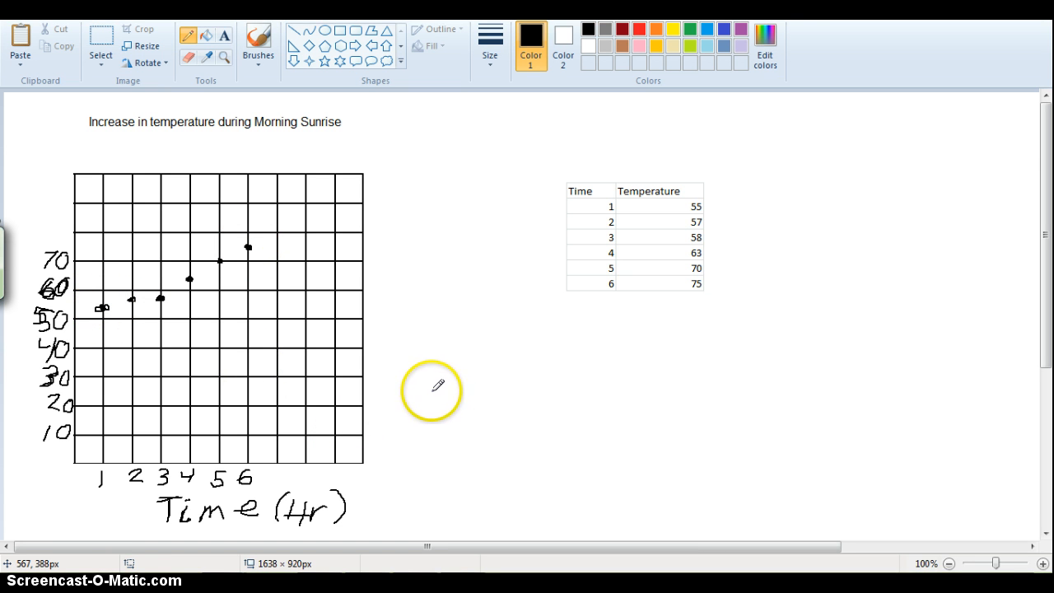
mouse_move(282, 263)
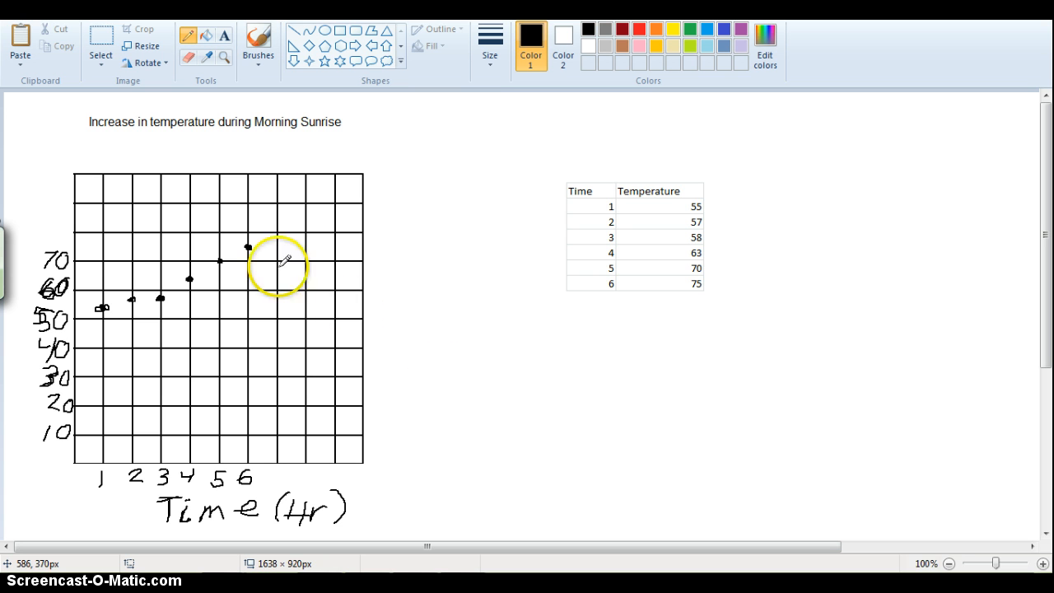
mouse_move(136, 298)
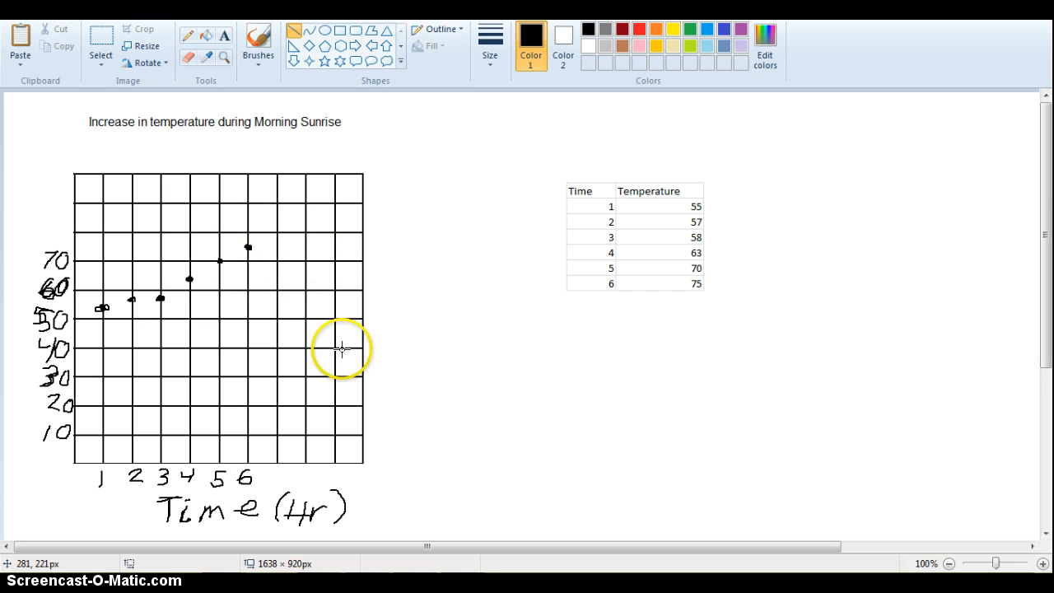
mouse_move(188, 284)
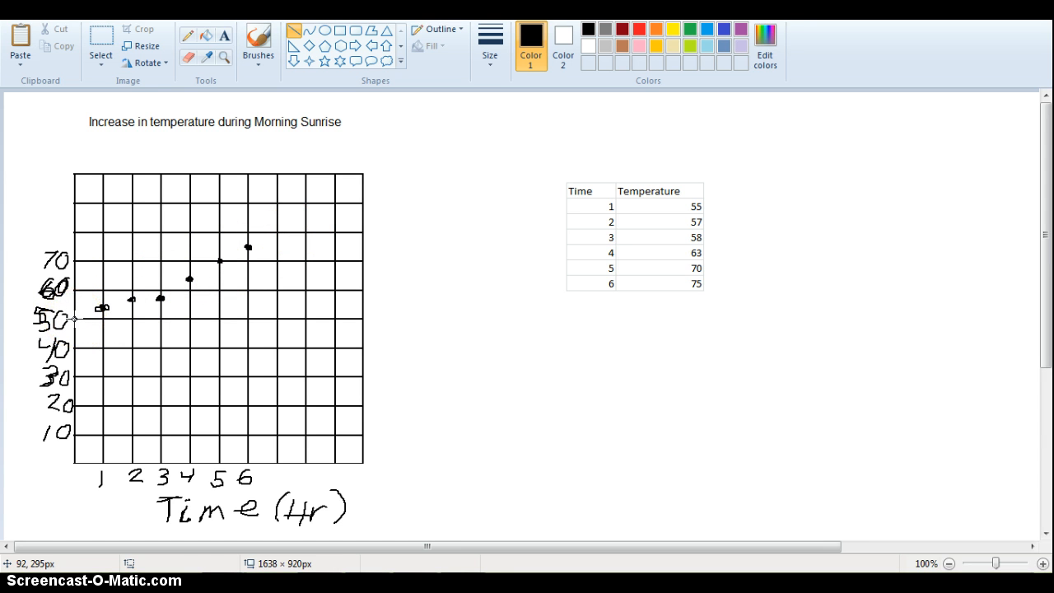
- Draw the trend line from near 50 on the left edge up through the points
left_click_drag(74, 313, 133, 296)
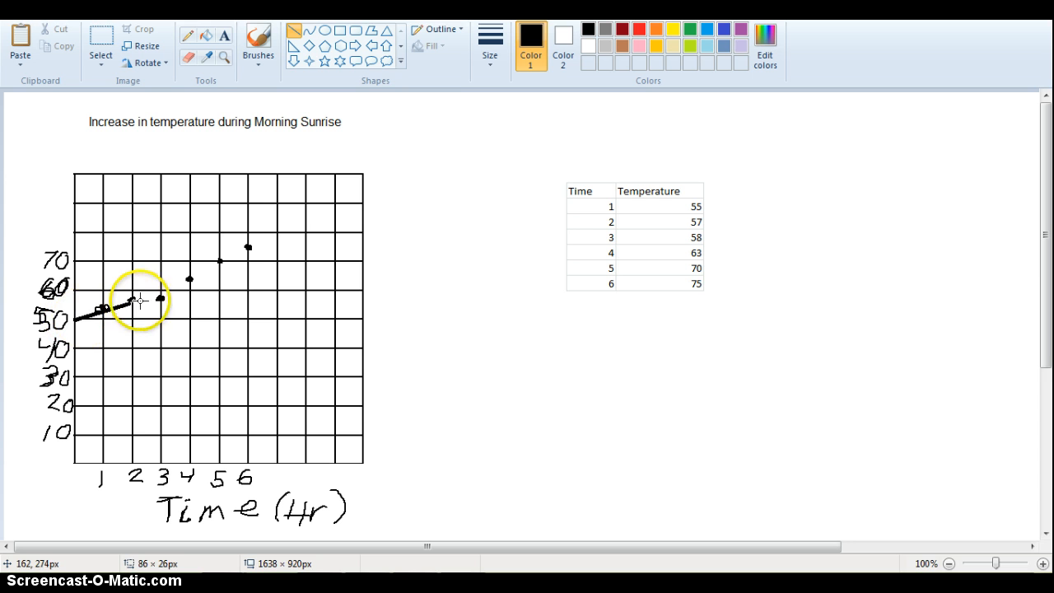
left_click_drag(127, 301, 280, 243)
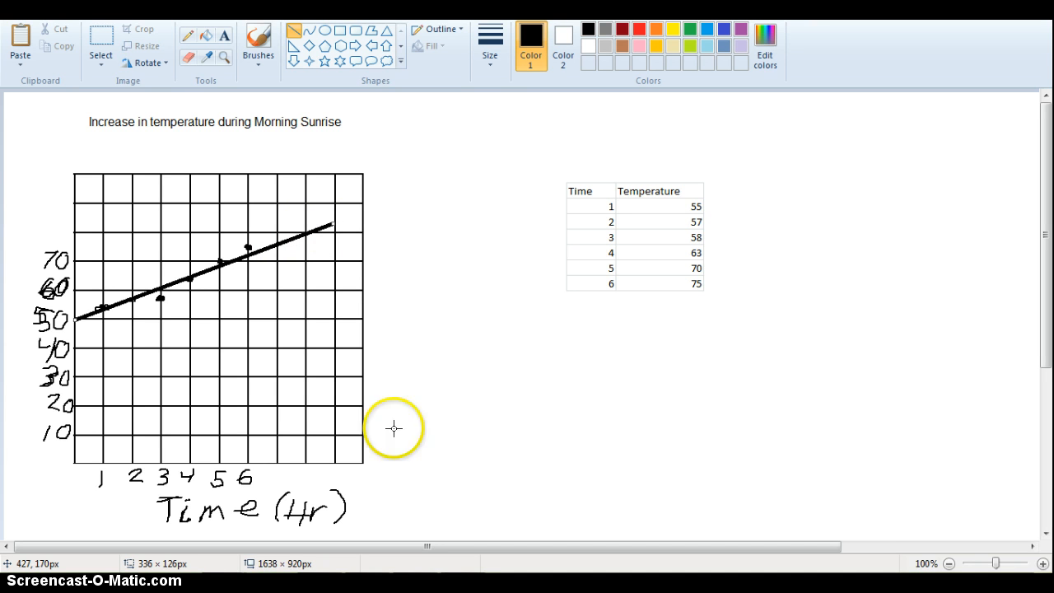
mouse_move(441, 502)
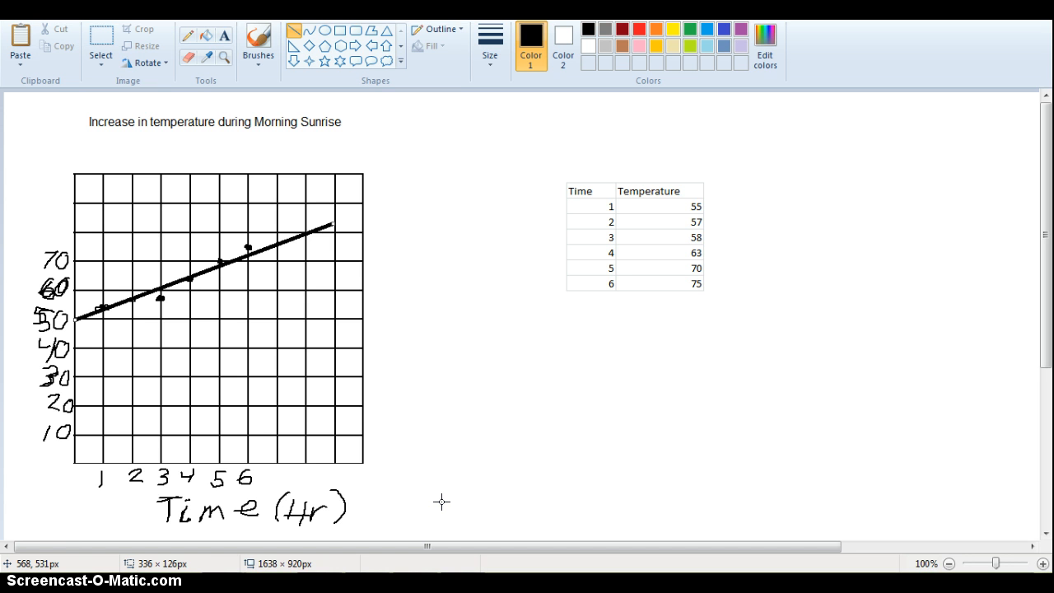
mouse_move(951, 563)
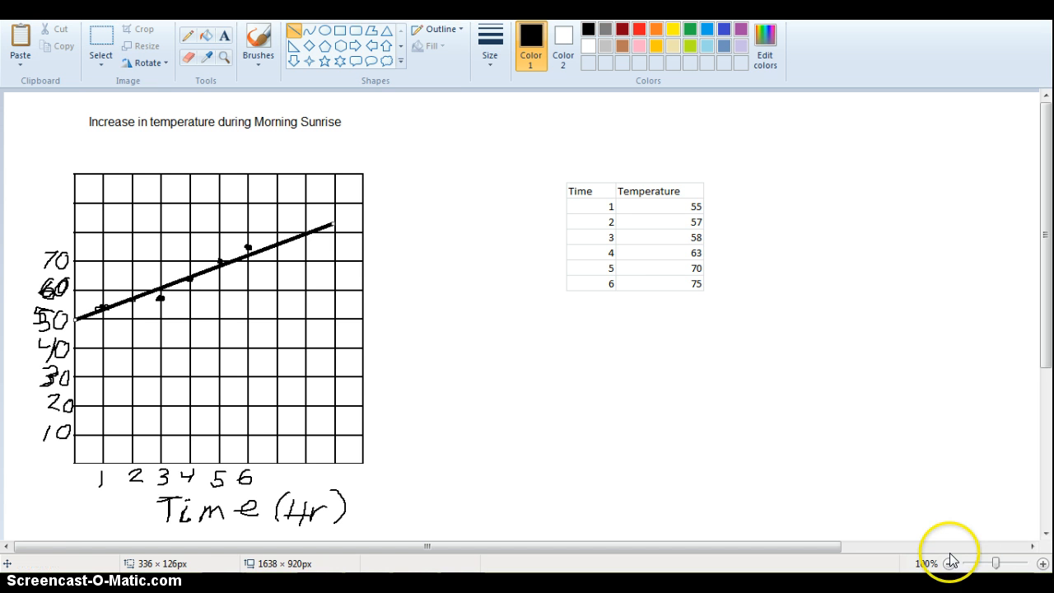
mouse_move(72, 294)
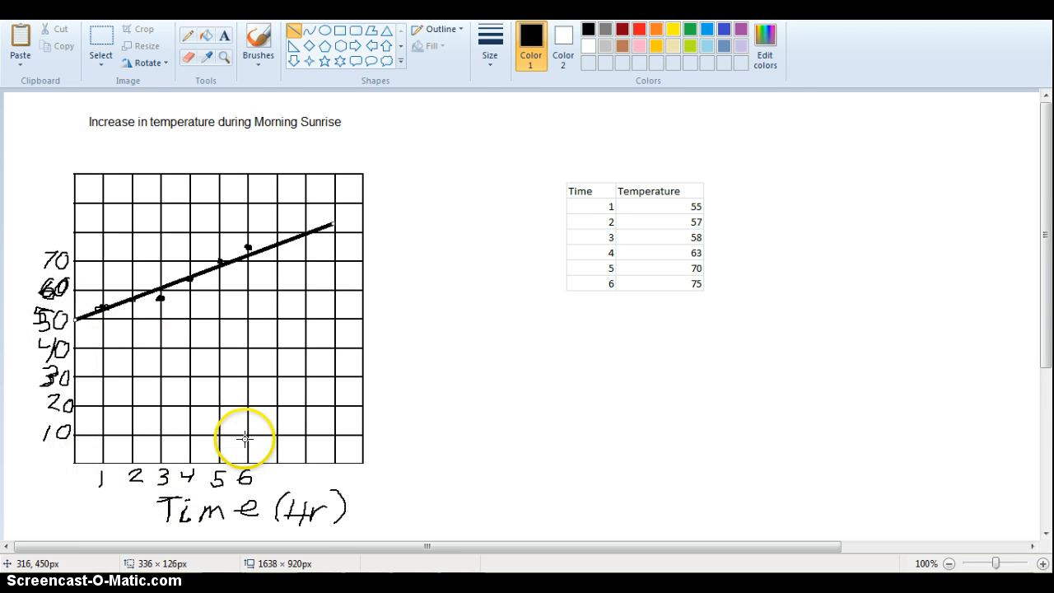
mouse_move(382, 313)
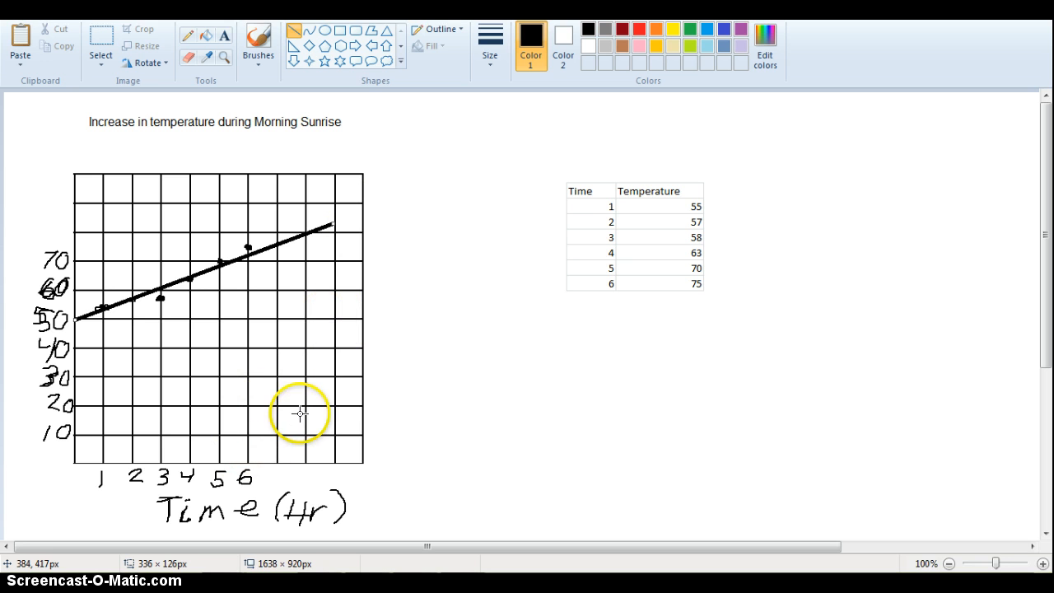
mouse_move(407, 204)
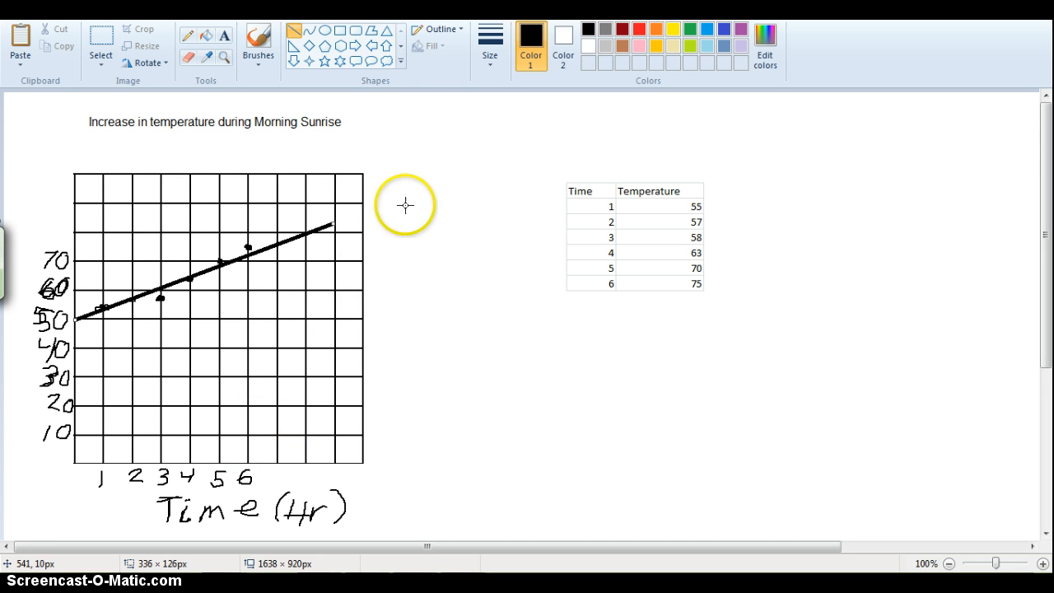
mouse_move(269, 465)
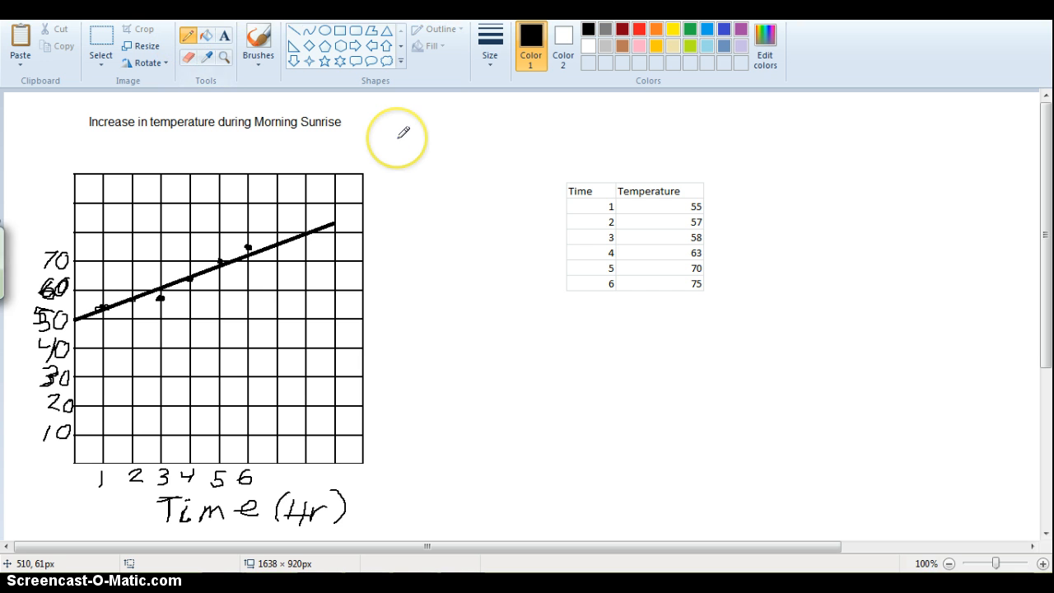
mouse_move(278, 470)
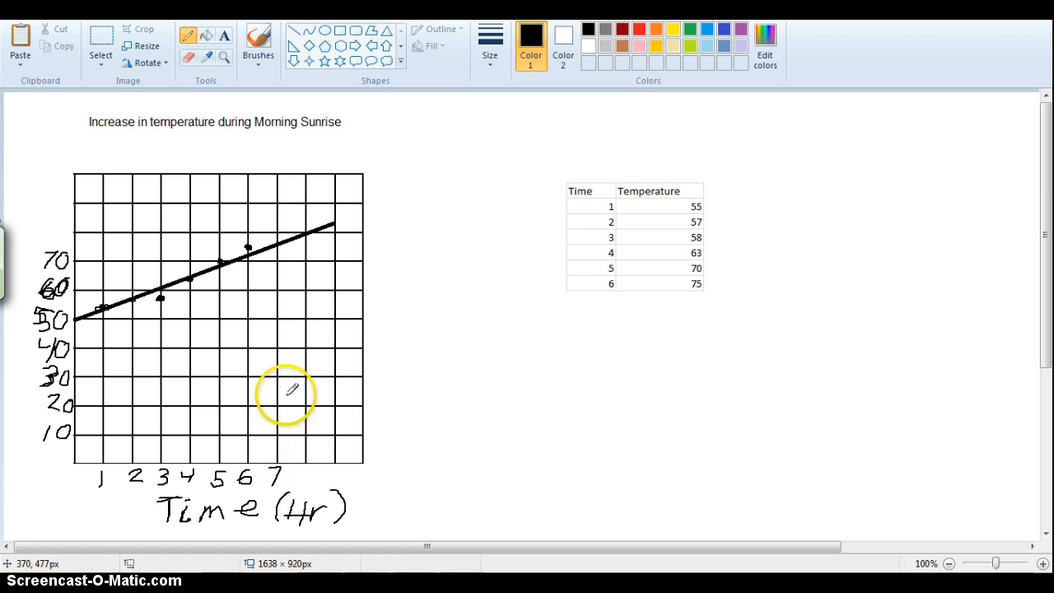
mouse_move(285, 240)
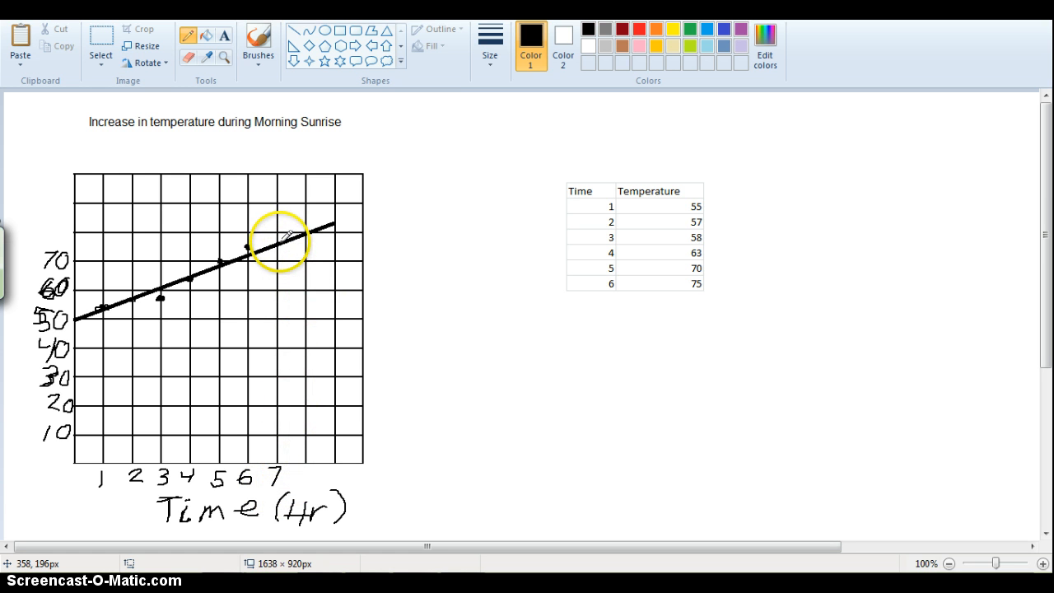
mouse_move(280, 239)
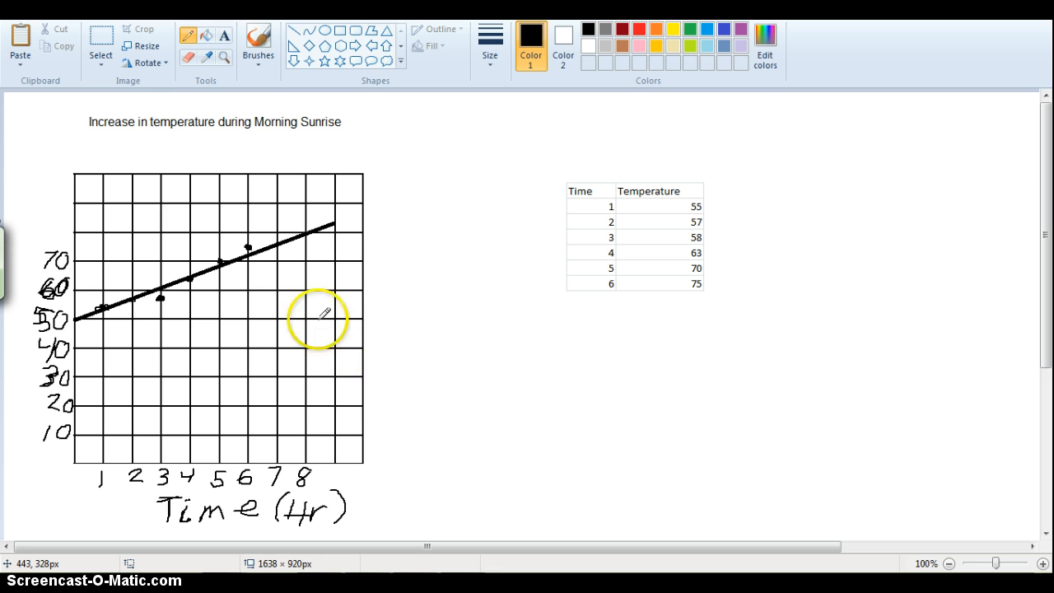
mouse_move(169, 375)
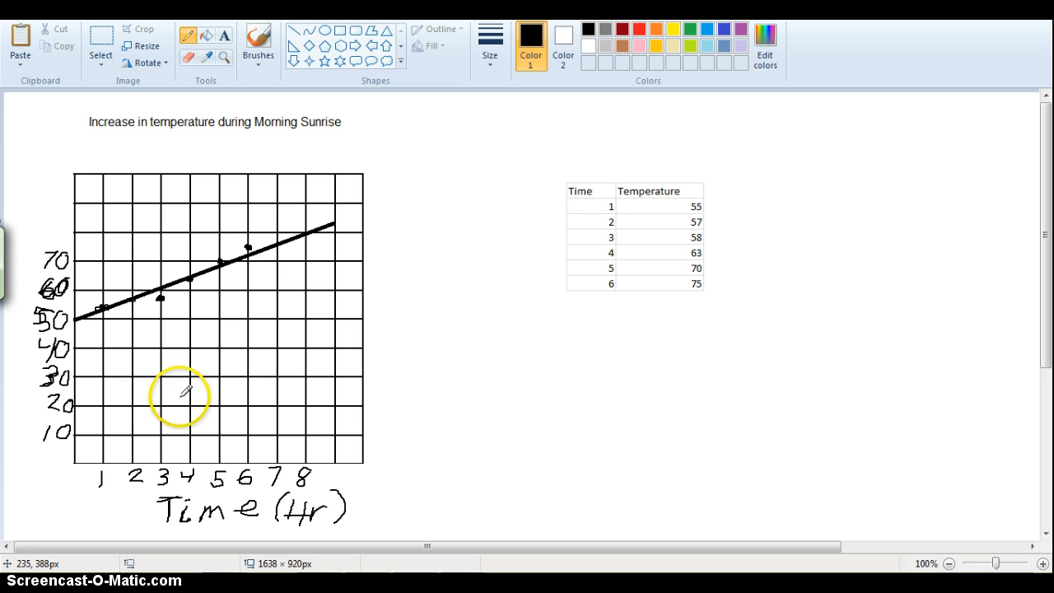
mouse_move(169, 409)
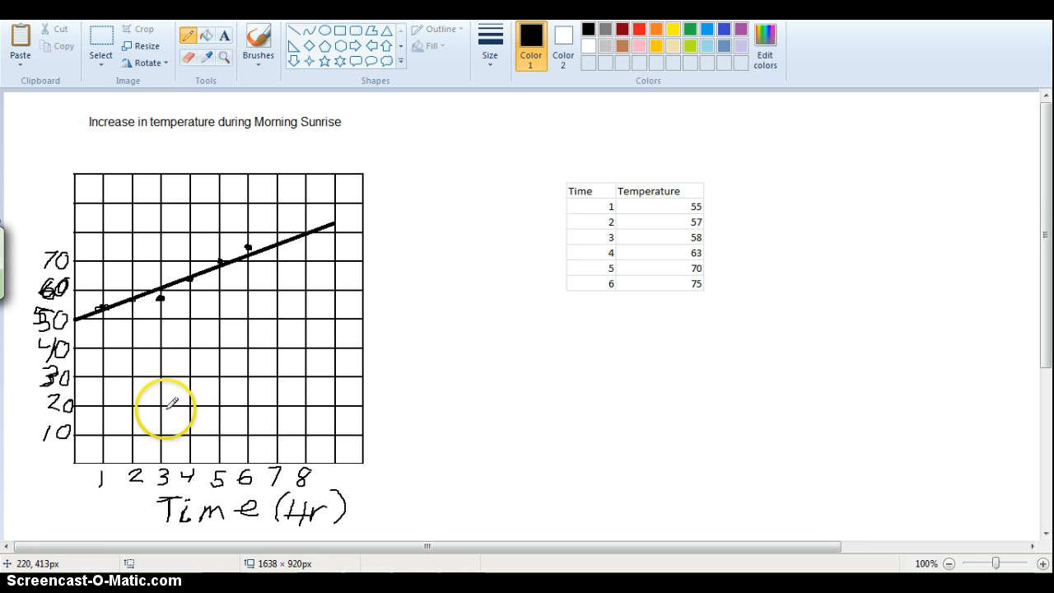
mouse_move(164, 412)
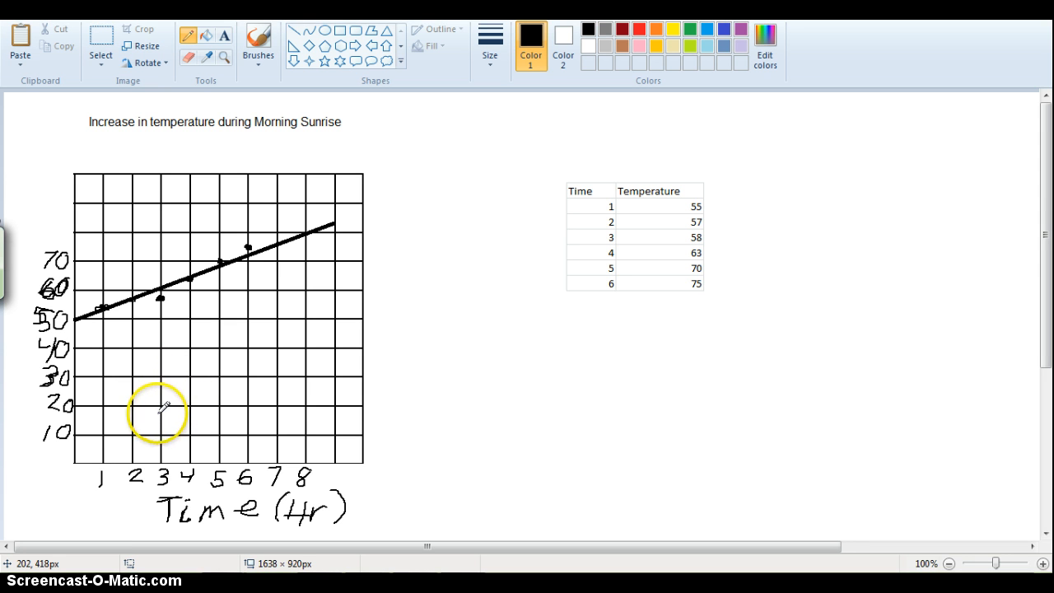
mouse_move(160, 410)
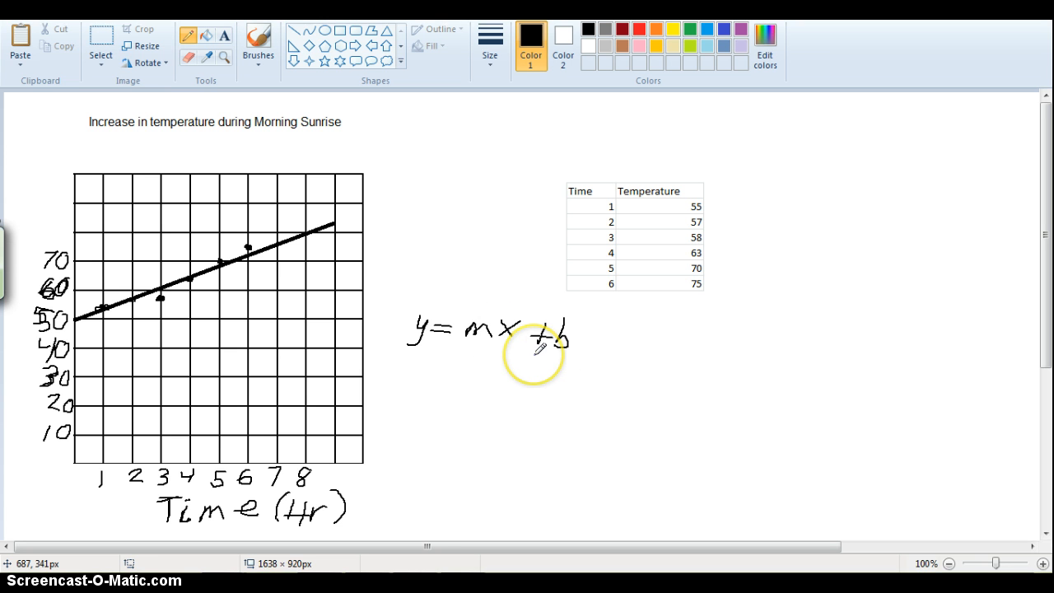
mouse_move(478, 341)
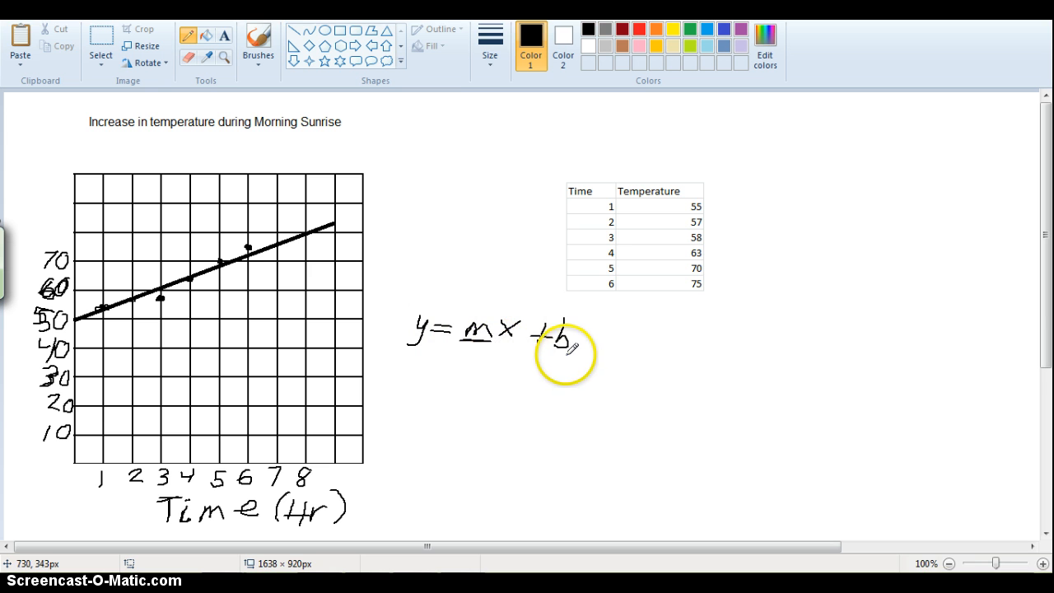
mouse_move(517, 340)
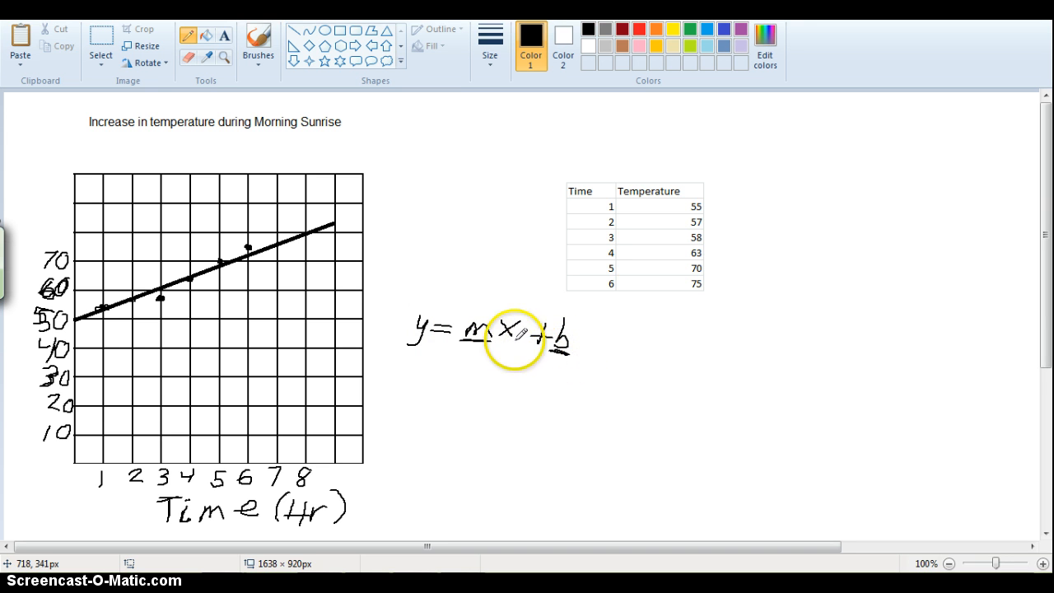
mouse_move(463, 310)
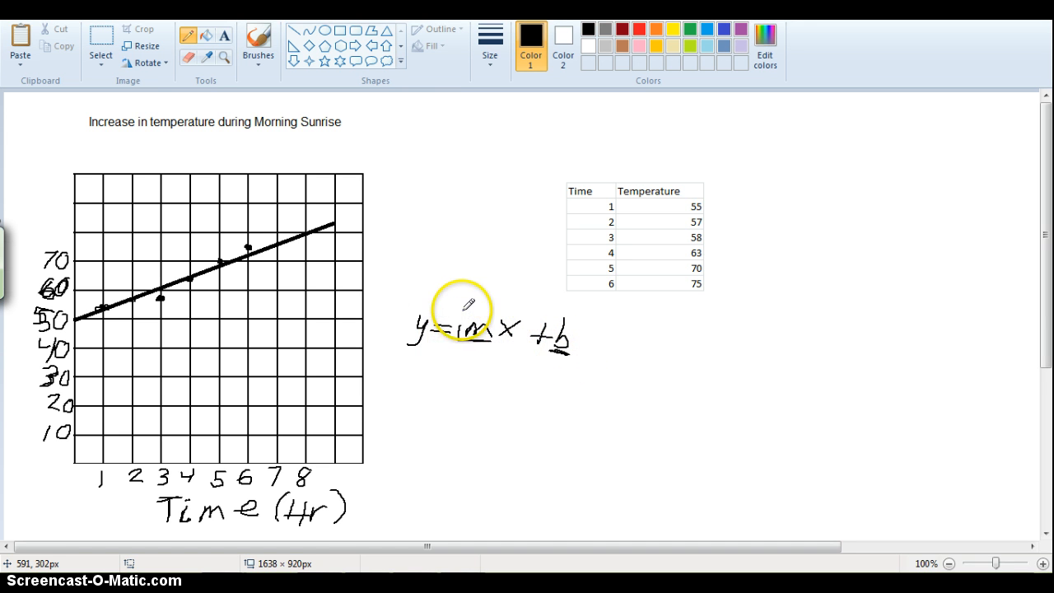
- Draw a box around the m in y = mx + b
left_click_drag(470, 305, 482, 342)
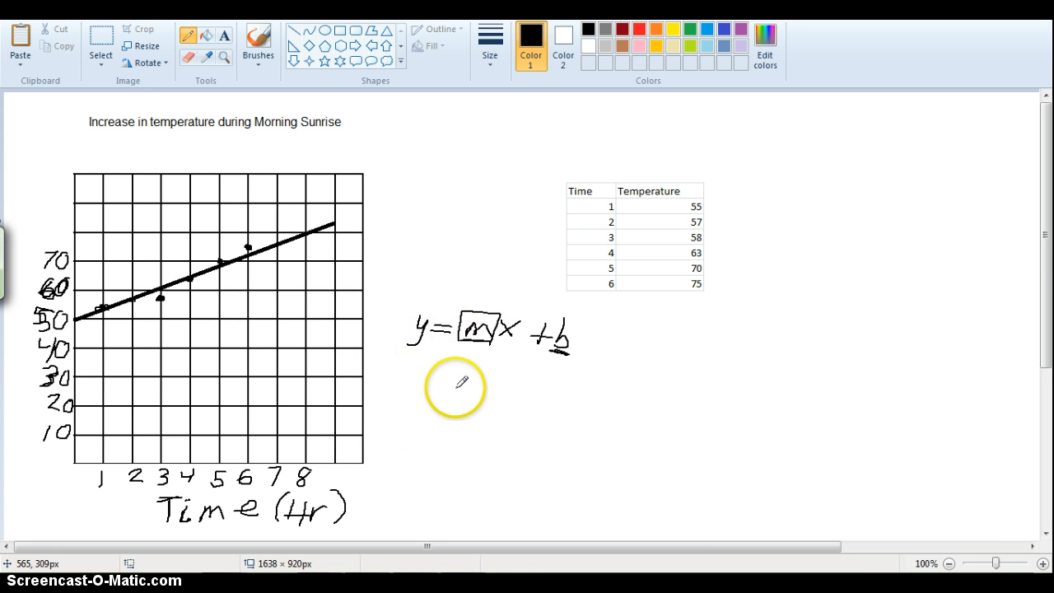
mouse_move(454, 387)
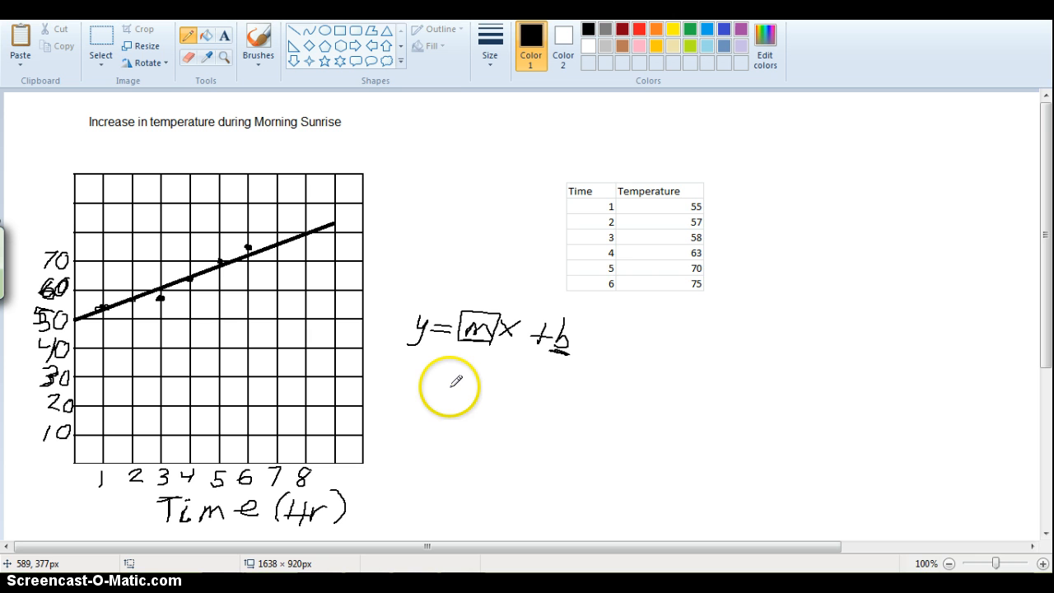
mouse_move(489, 379)
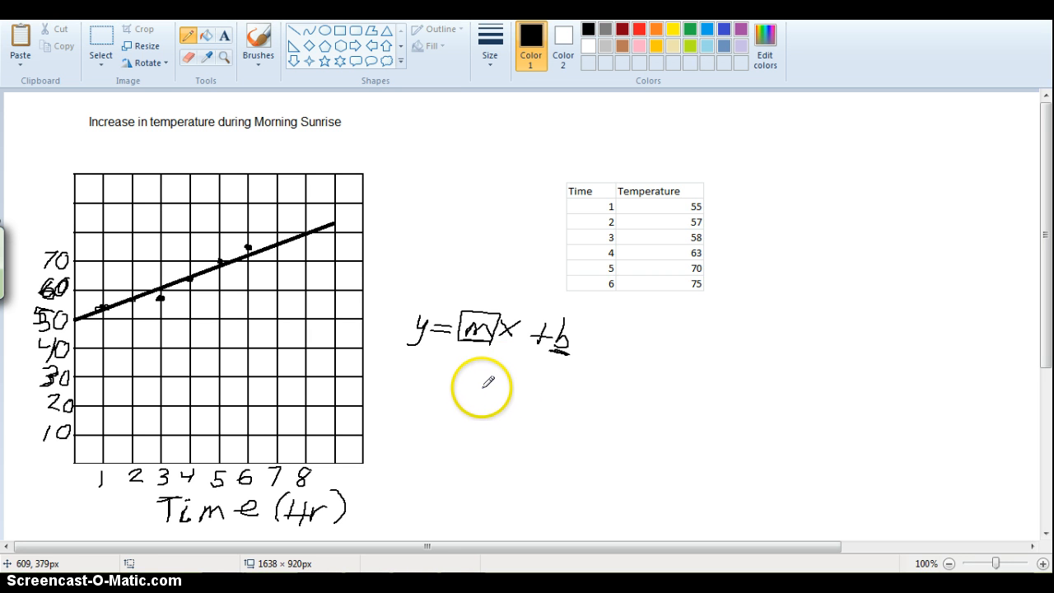
mouse_move(488, 391)
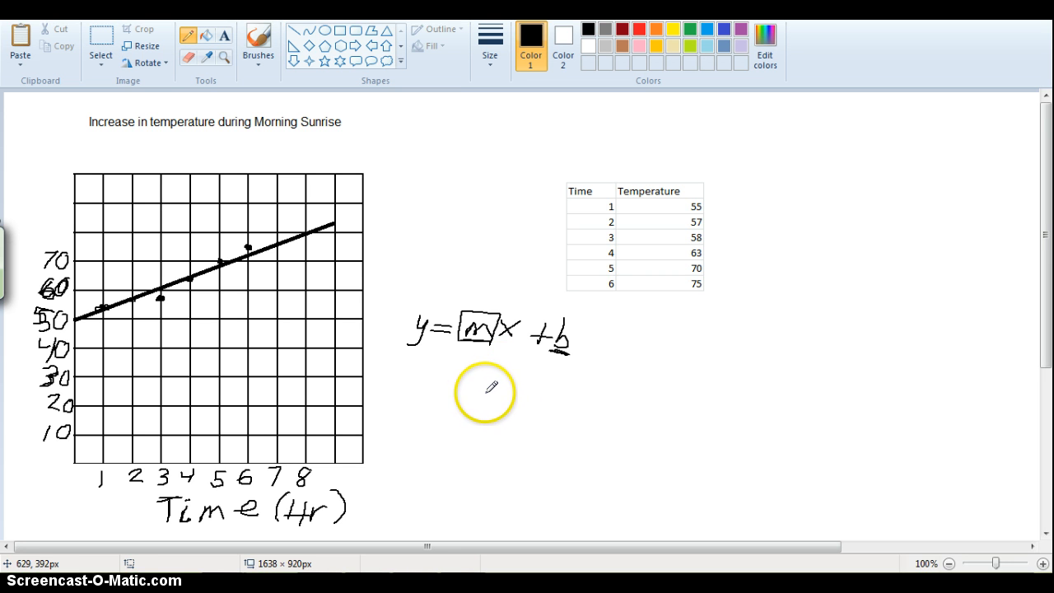
mouse_move(477, 399)
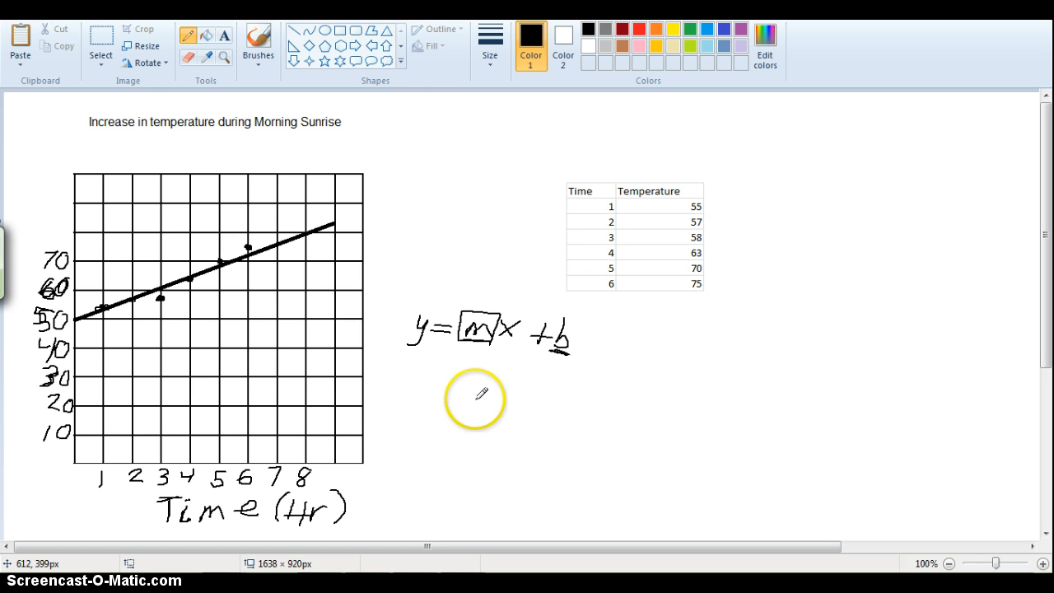
mouse_move(476, 398)
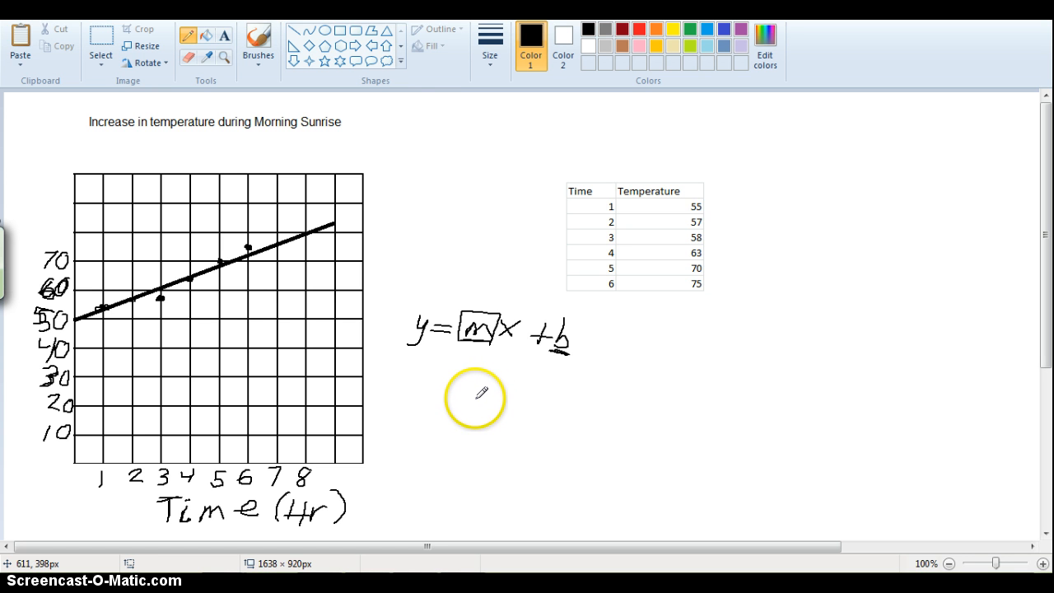
mouse_move(447, 379)
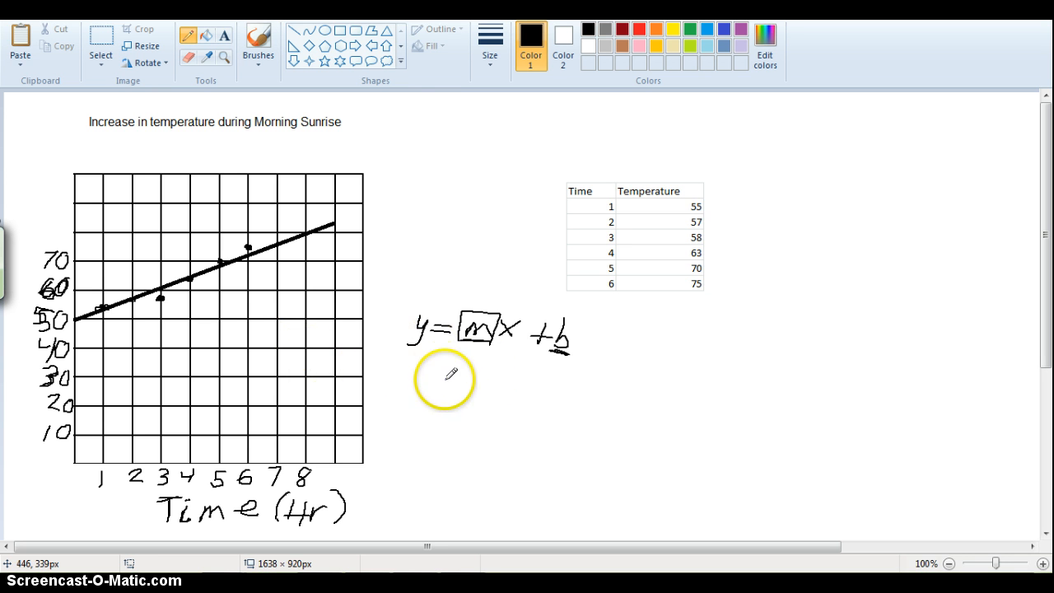
mouse_move(433, 374)
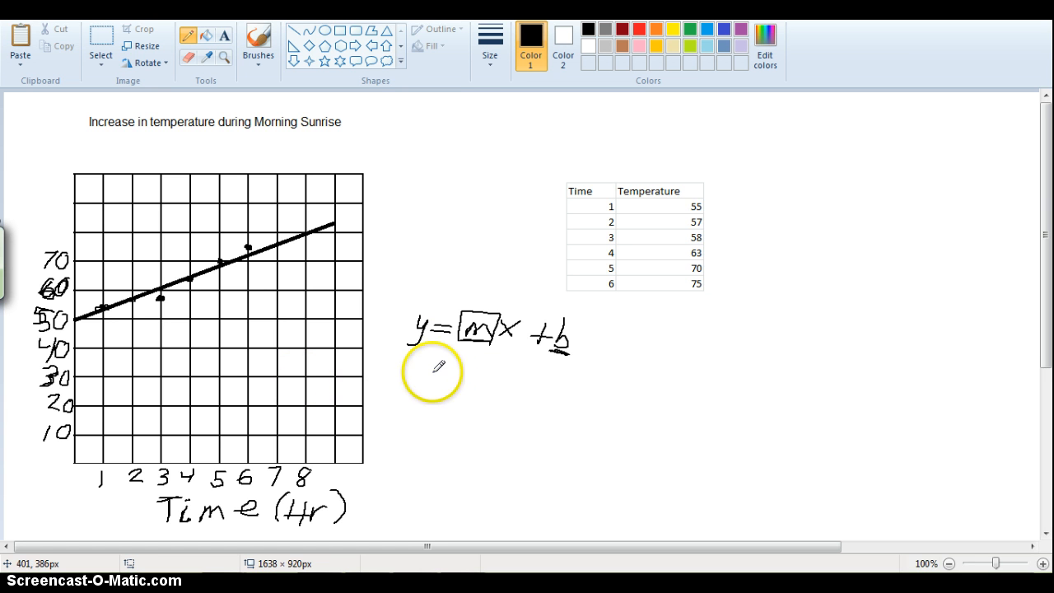
mouse_move(218, 288)
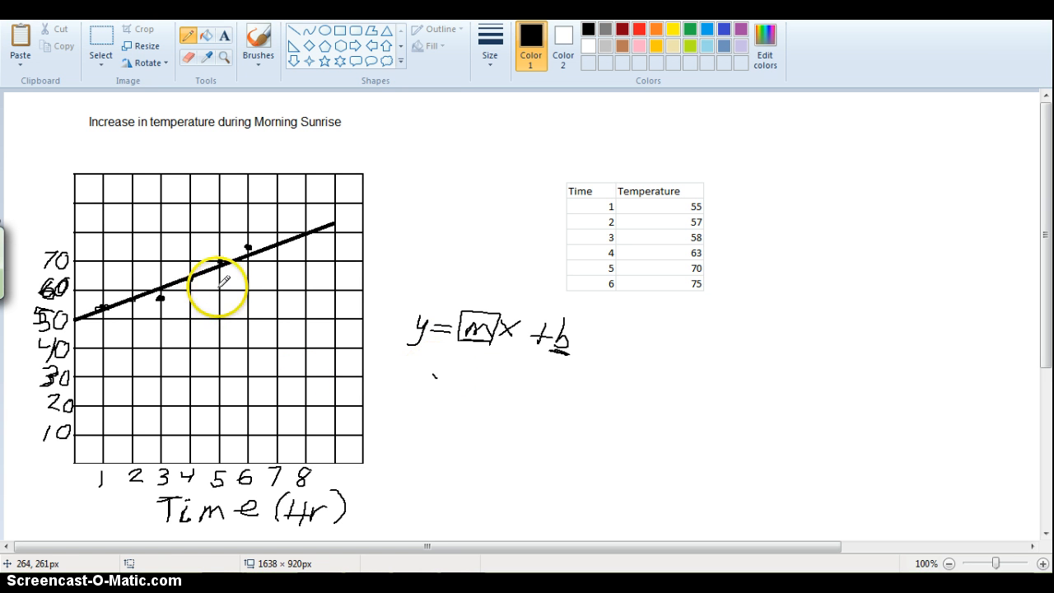
mouse_move(233, 289)
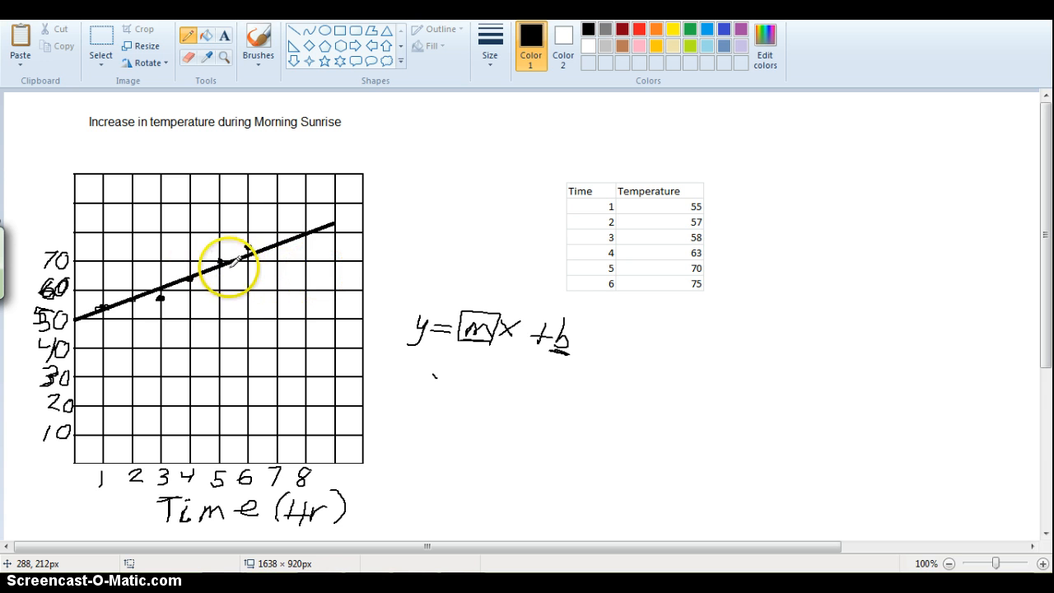
mouse_move(264, 247)
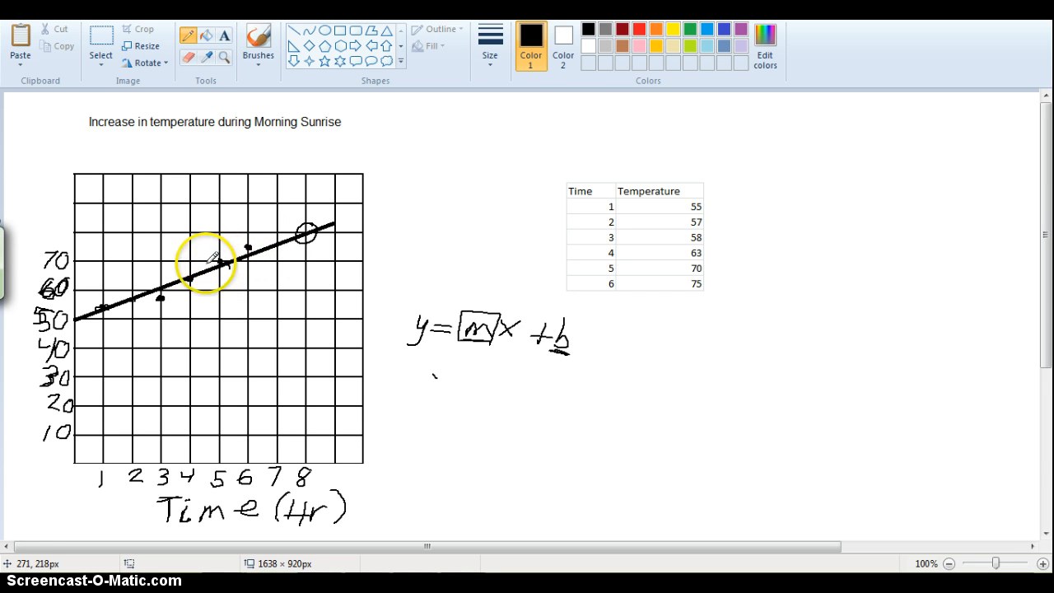
- Circle the trend-line point near time 5
left_click_drag(210, 247, 251, 263)
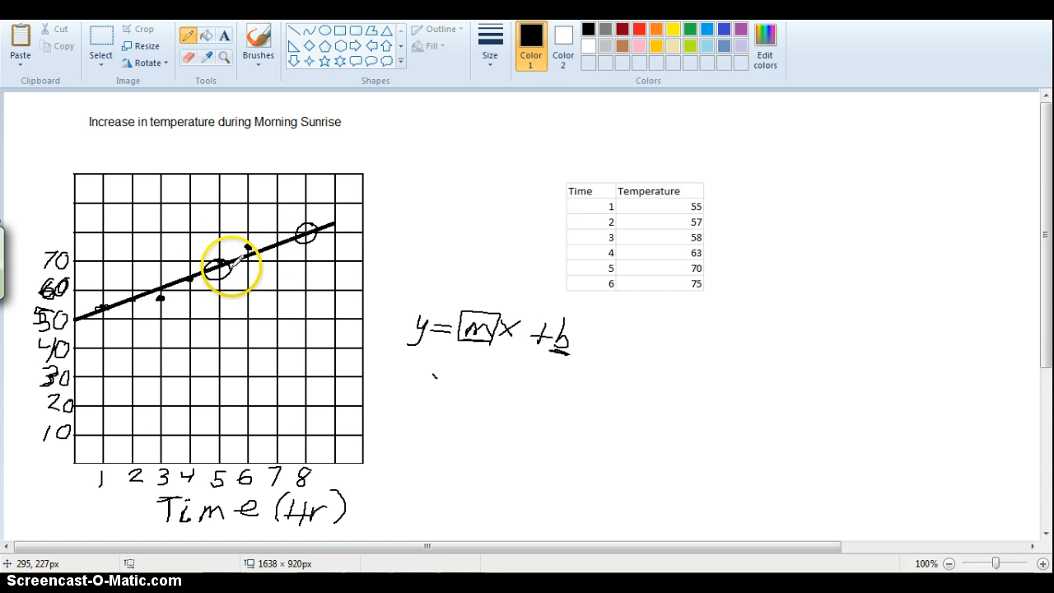
left_click_drag(231, 263, 239, 286)
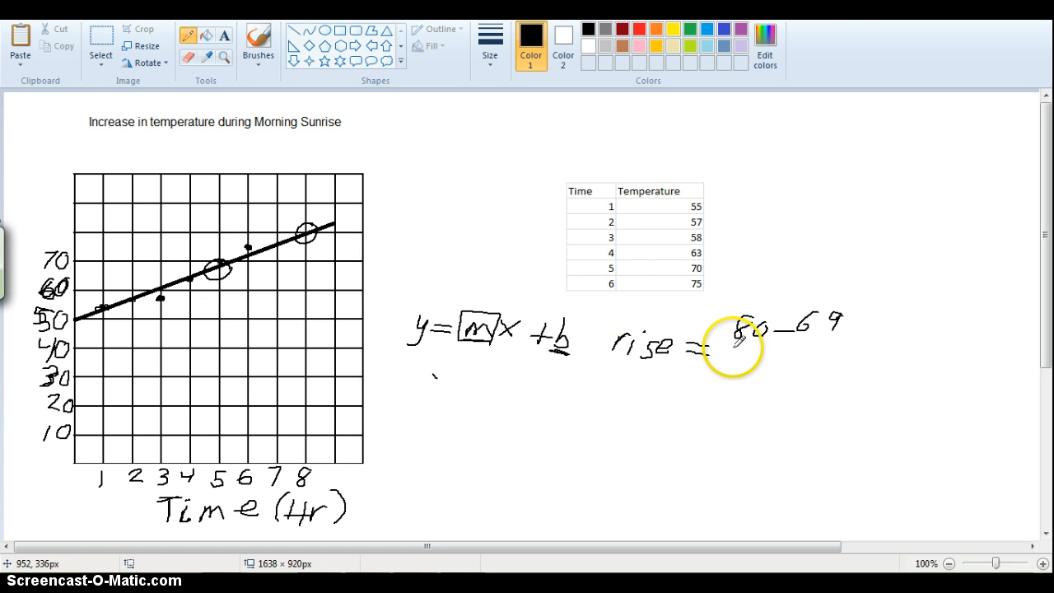
- Draw the fraction bar under 80 − 69 and select the word rise to remove it
left_click_drag(717, 358, 840, 359)
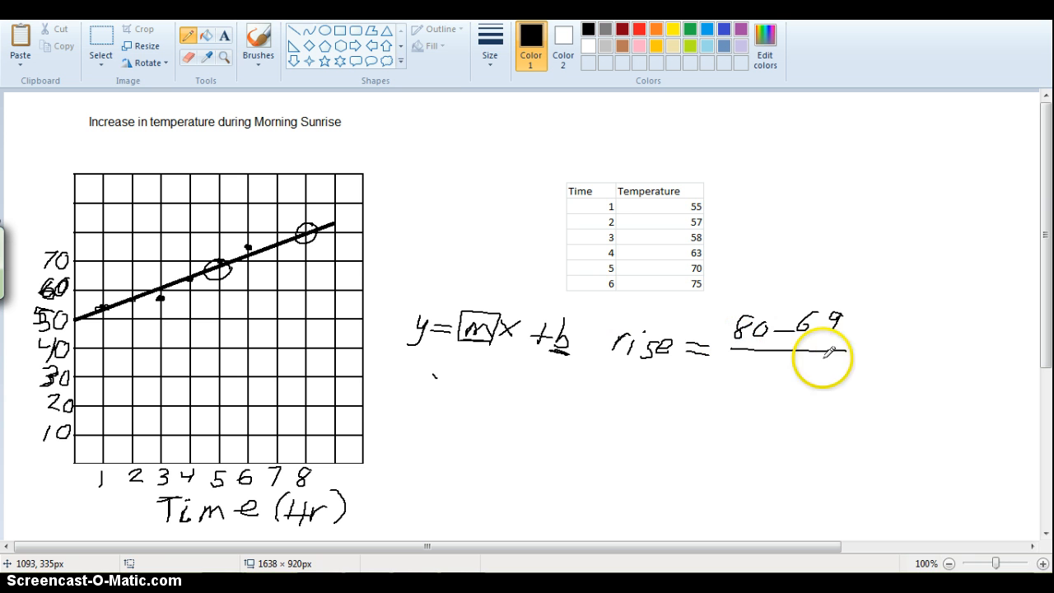
mouse_move(674, 284)
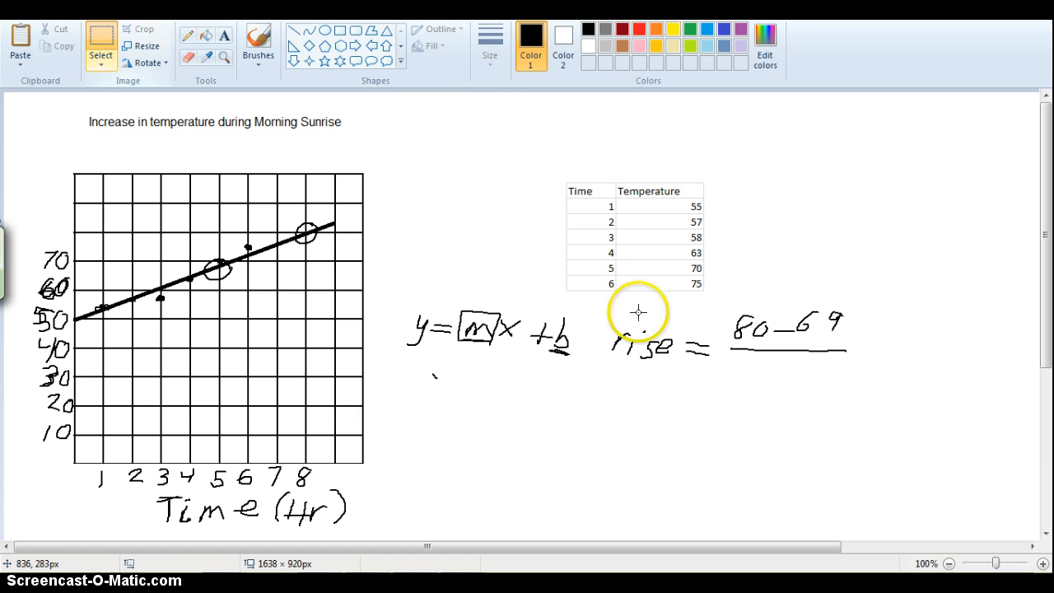
left_click_drag(610, 313, 671, 383)
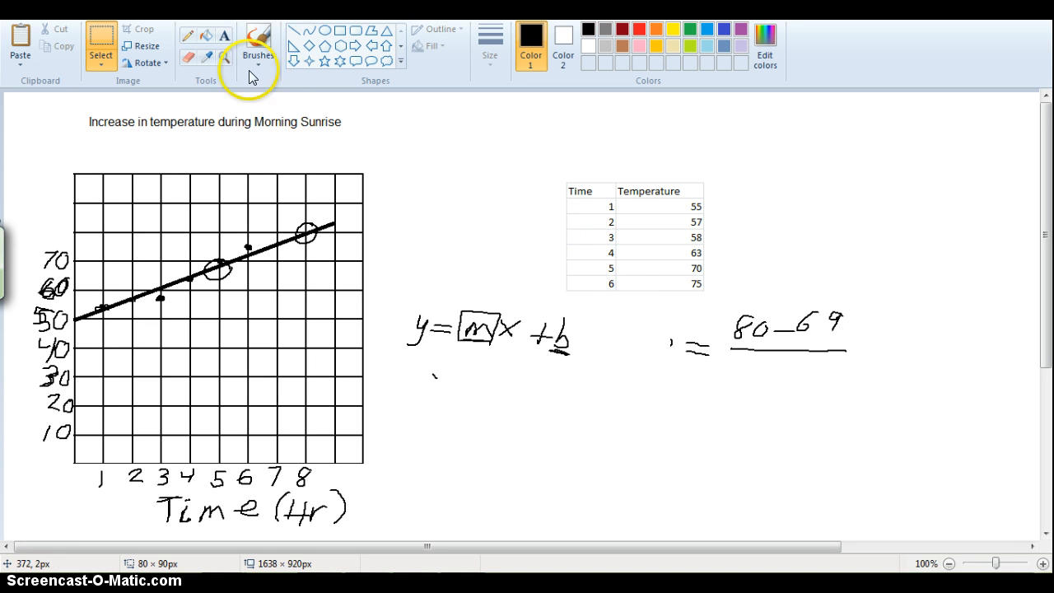
mouse_move(621, 317)
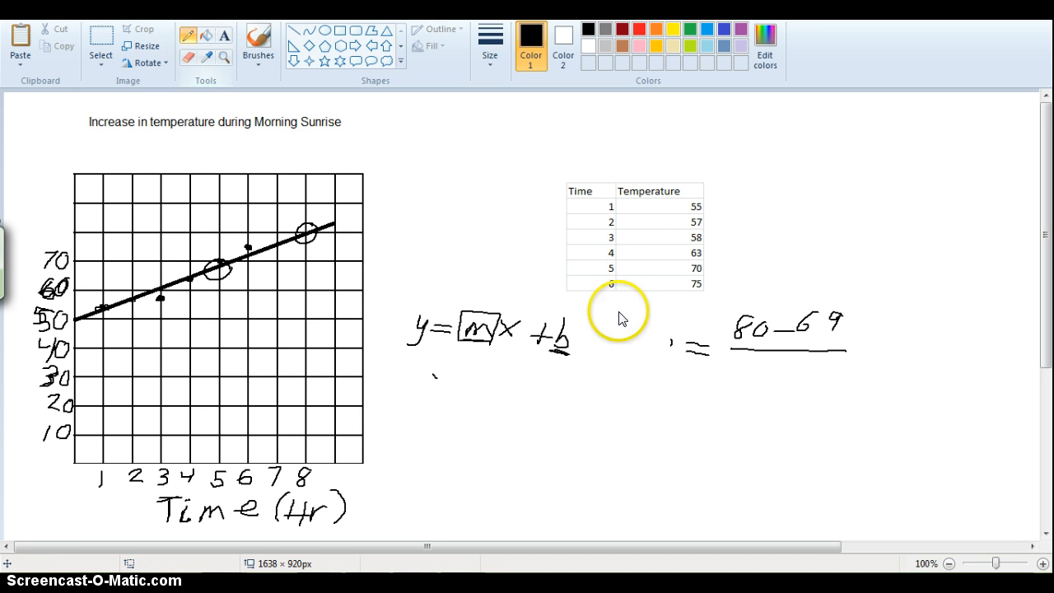
mouse_move(614, 346)
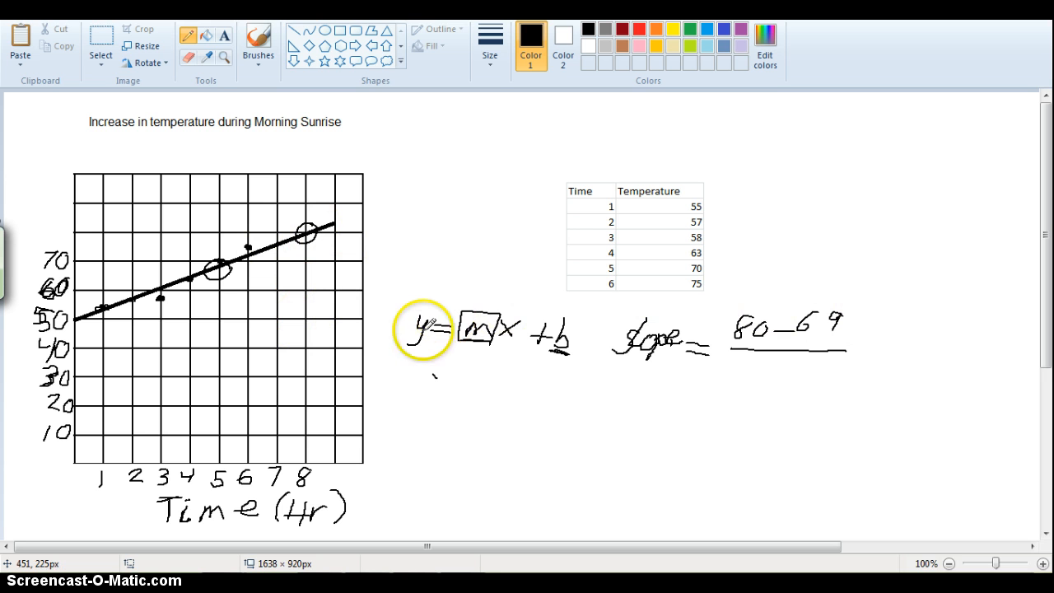
mouse_move(517, 294)
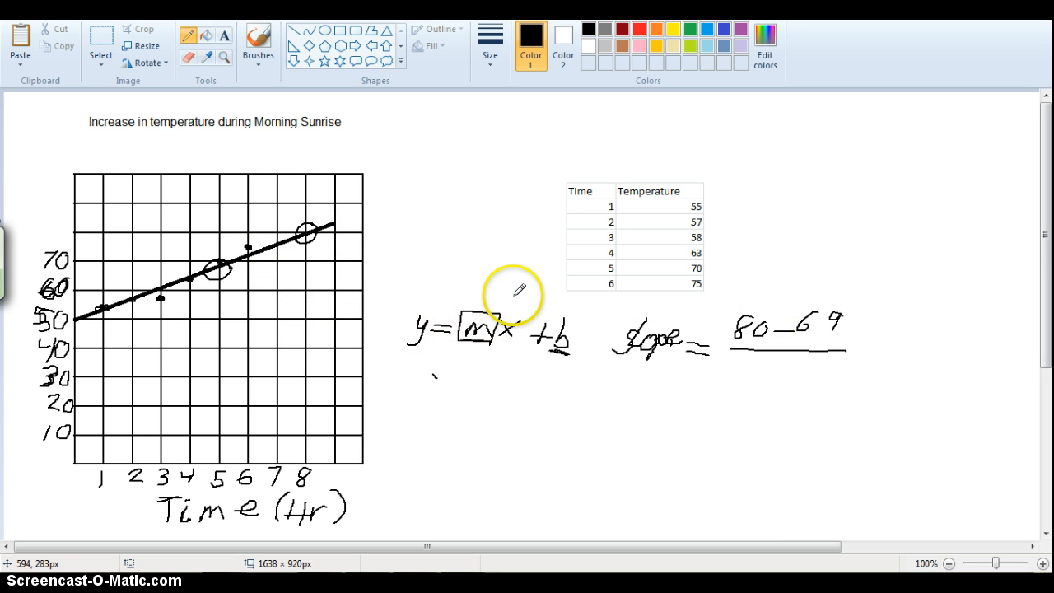
mouse_move(270, 271)
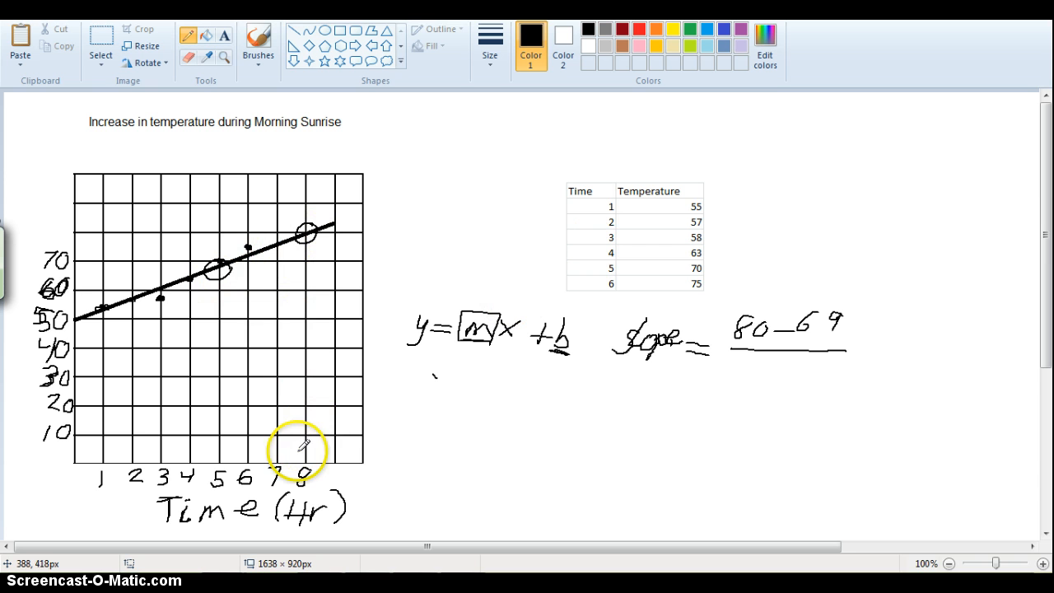
mouse_move(211, 457)
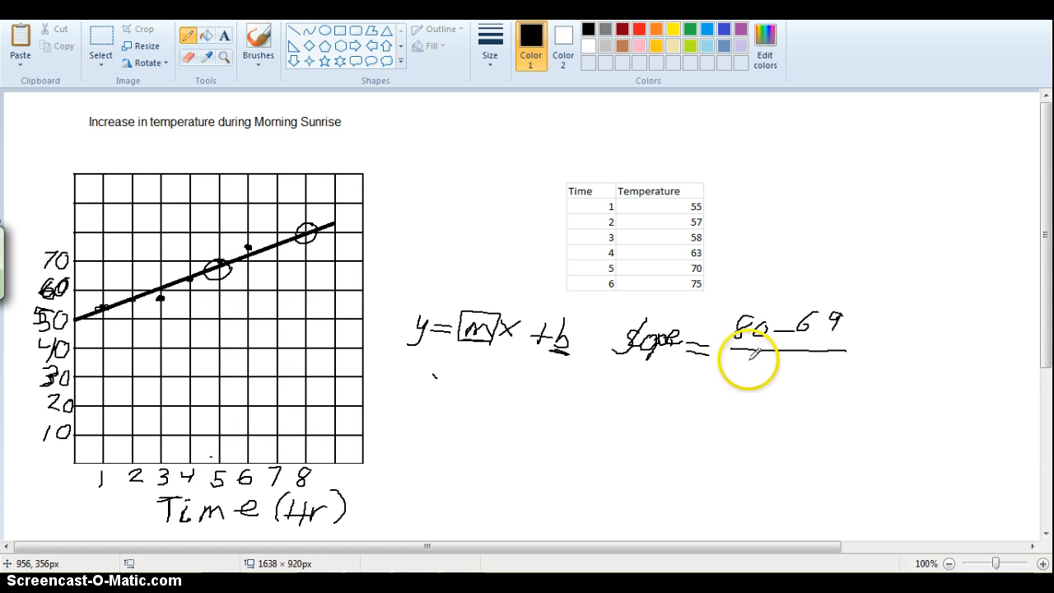
- Write 8 under the bar, an equals sign, and the result 3.67
left_click_drag(745, 362, 745, 375)
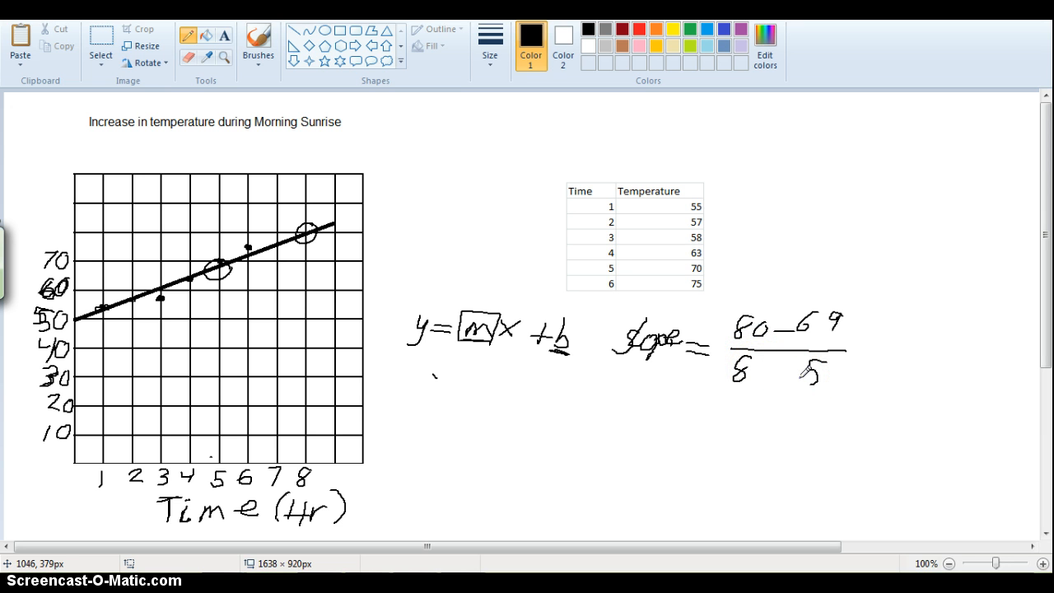
left_click_drag(869, 360, 886, 360)
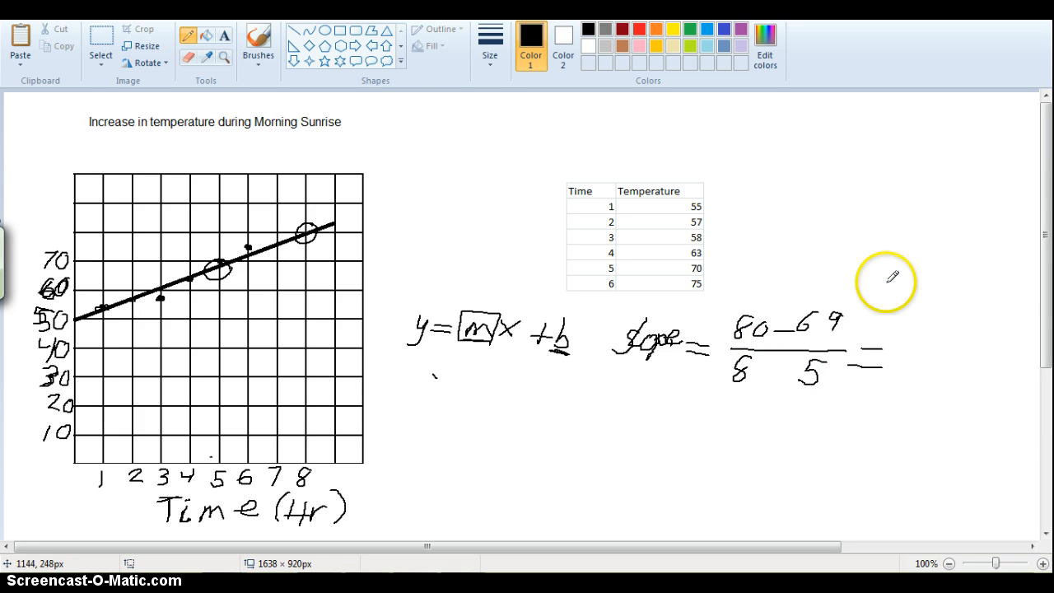
mouse_move(893, 276)
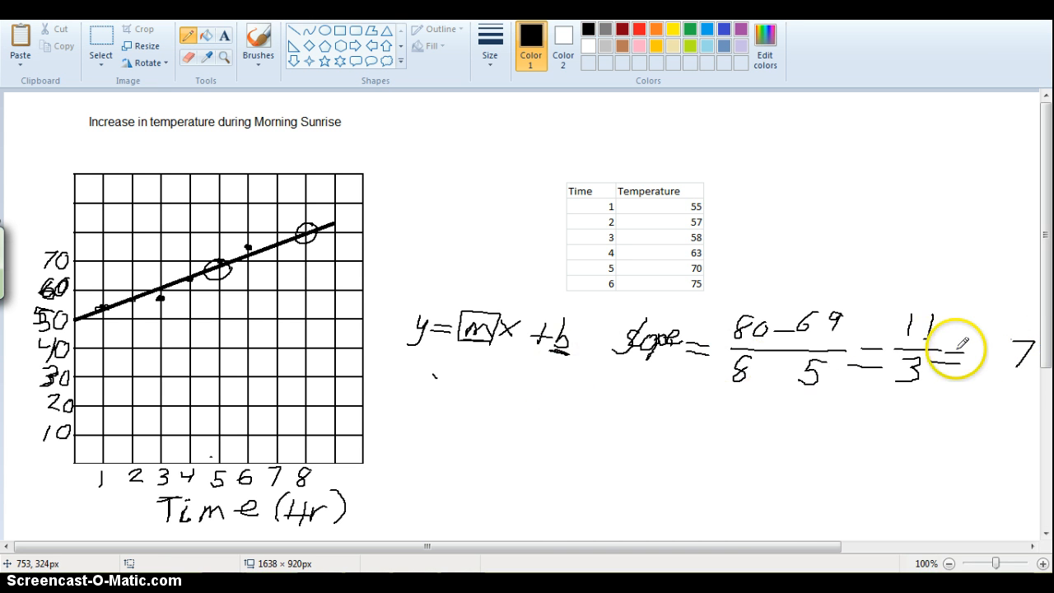
mouse_move(979, 354)
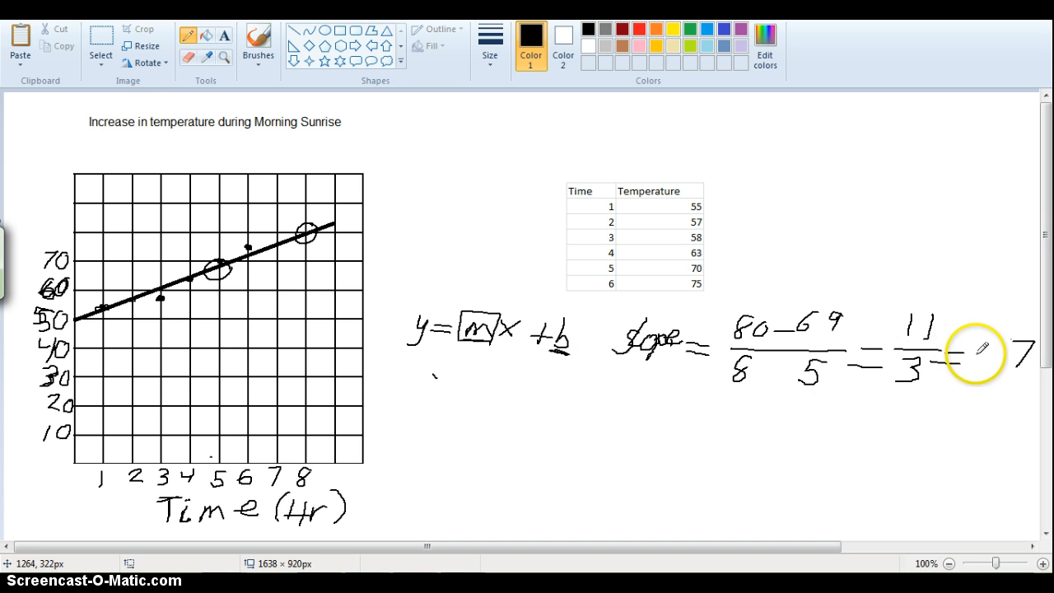
left_click_drag(955, 350, 988, 354)
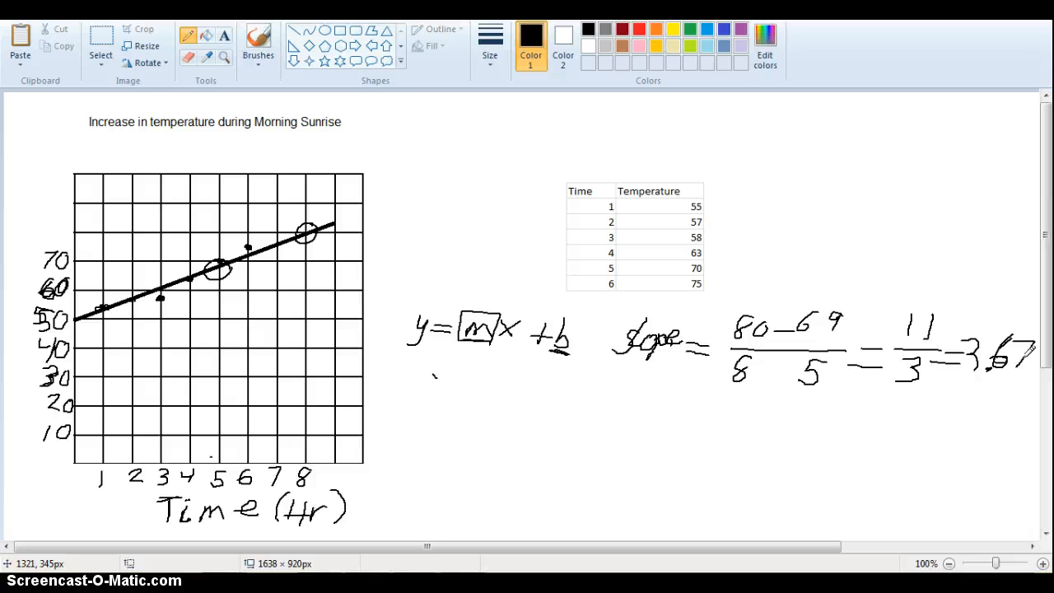
left_click(479, 327)
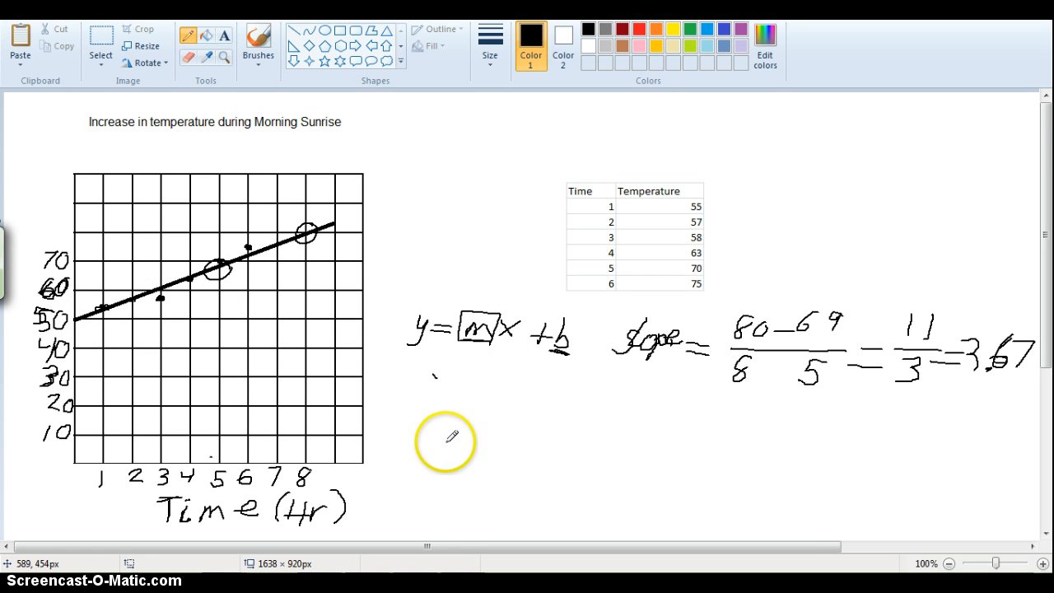
mouse_move(986, 387)
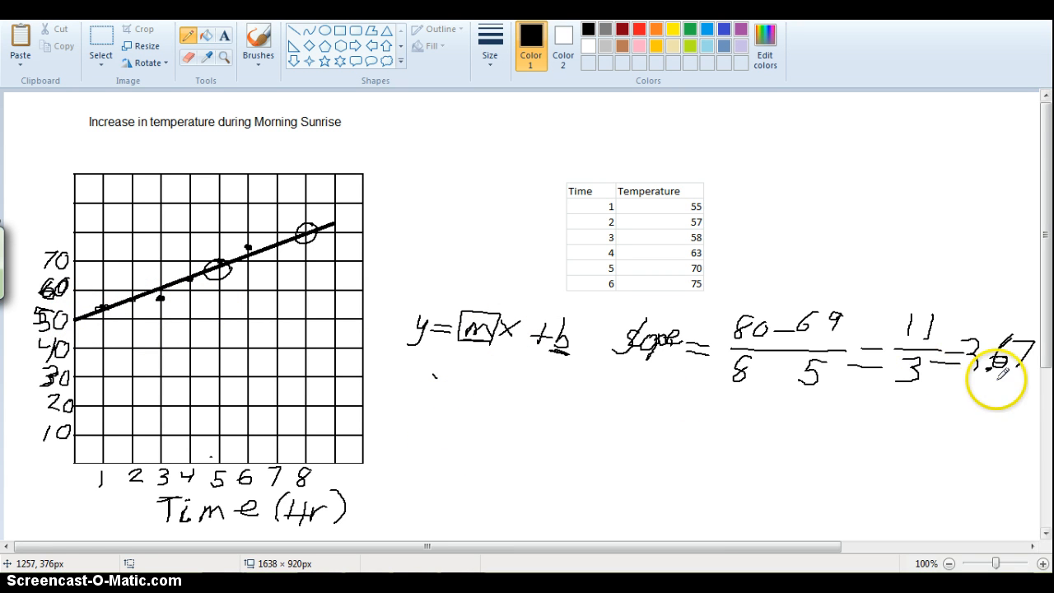